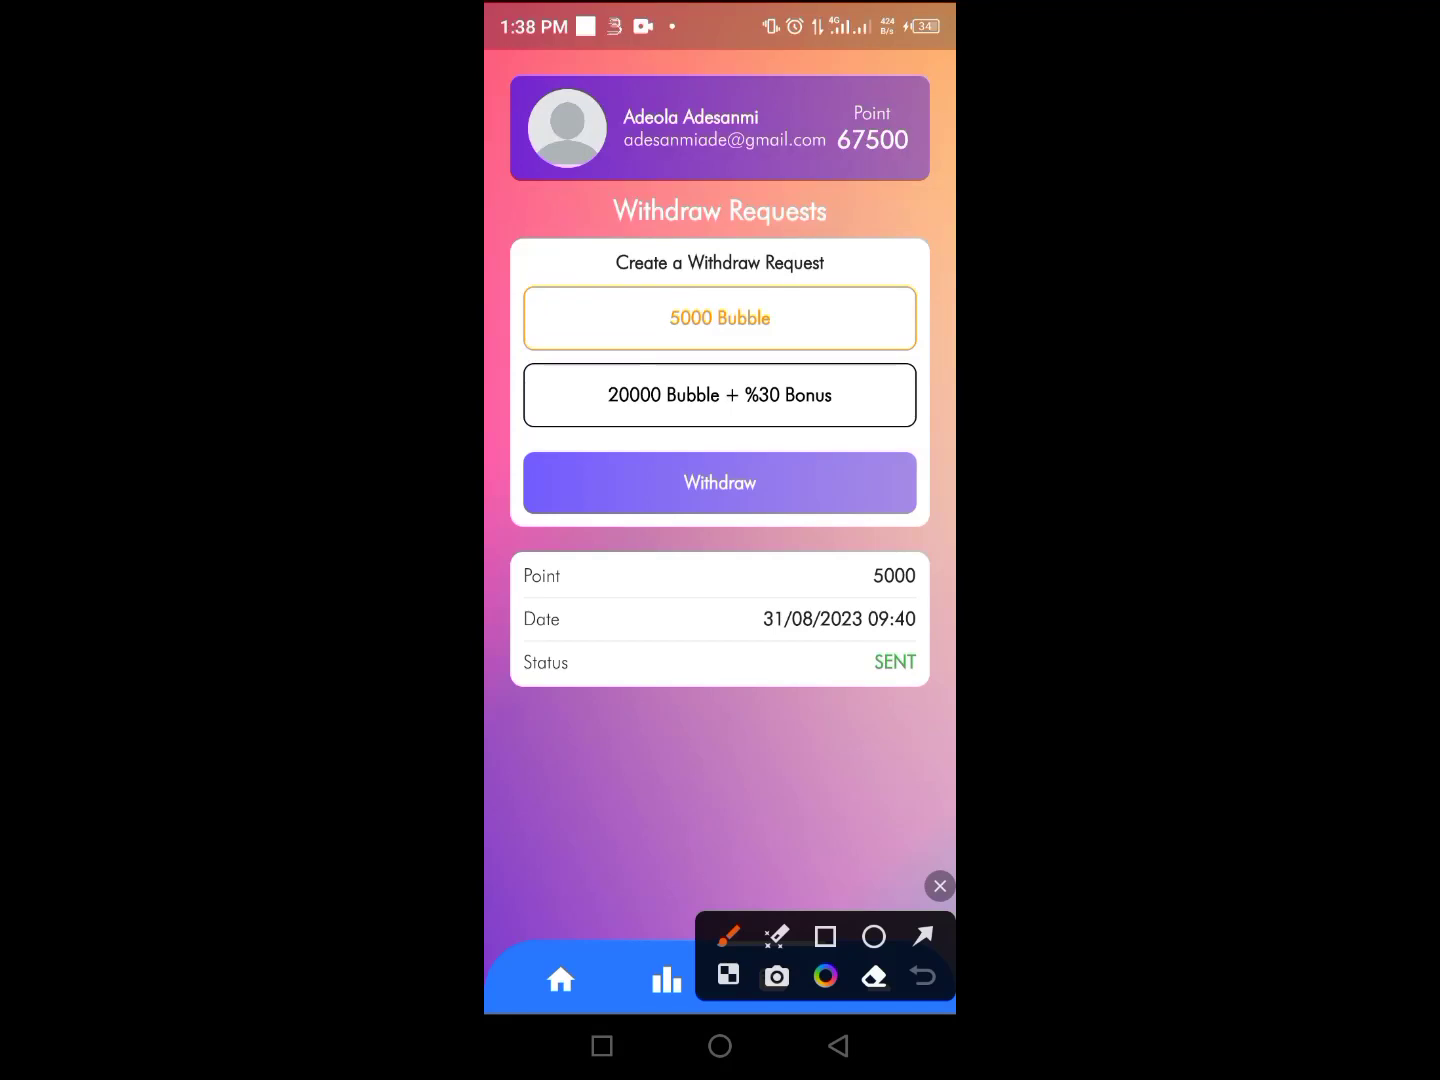
# Move between the Bubble home screen and withdraw requests page, then switch to Trust Wallet
pyautogui.click(939, 886)
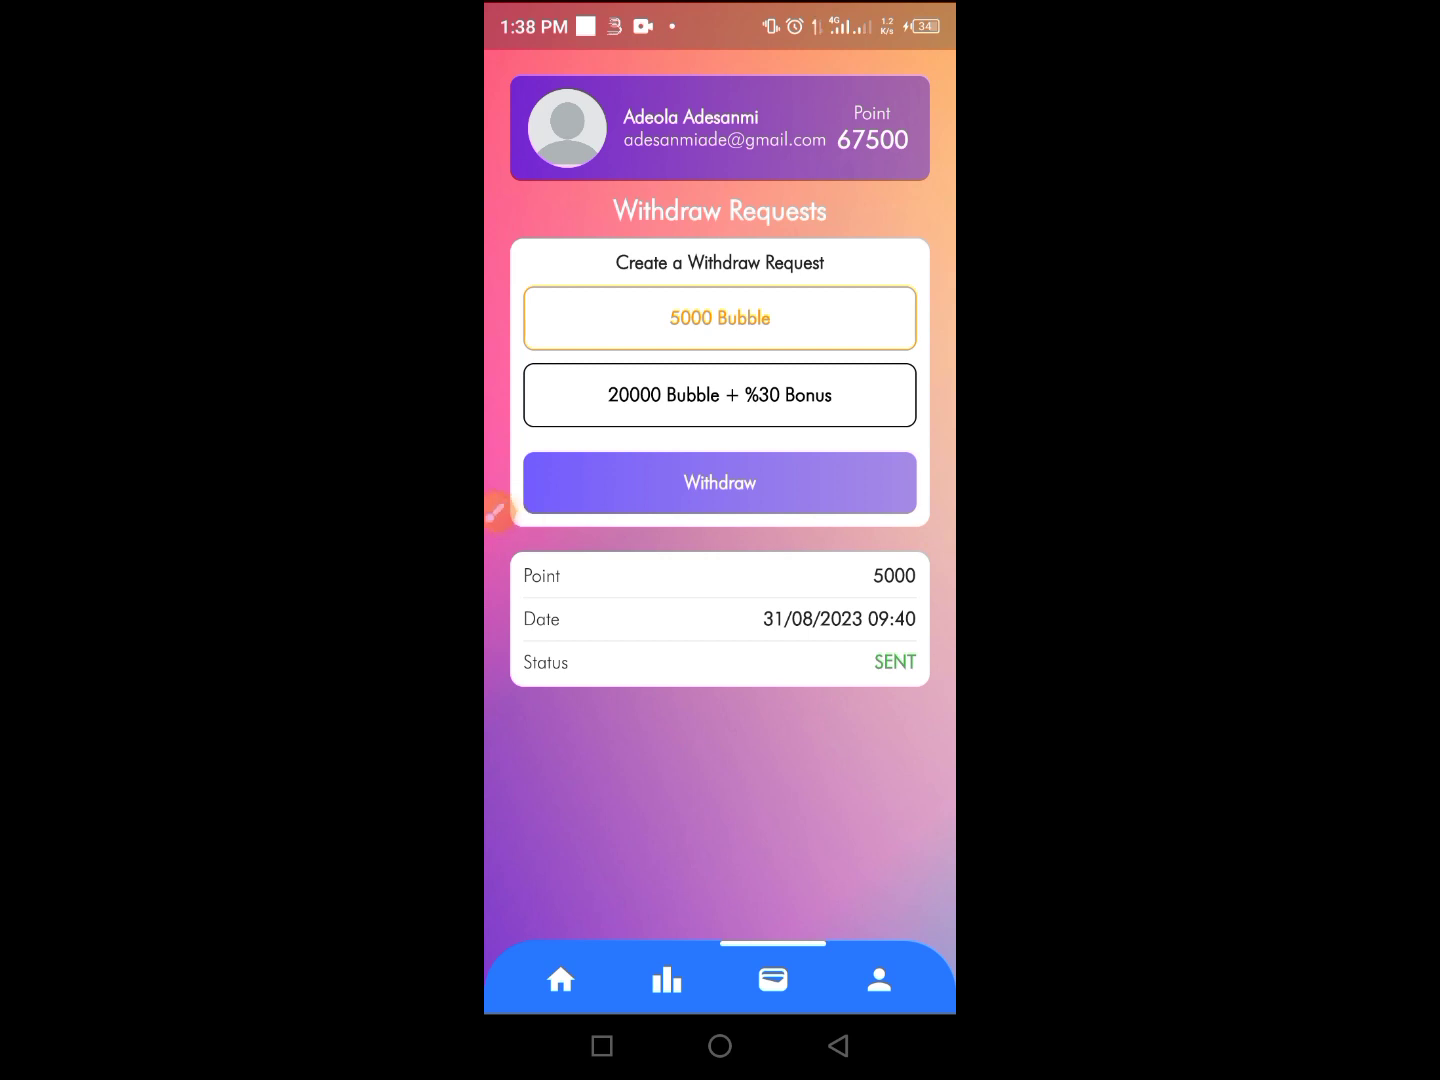
pyautogui.click(560, 979)
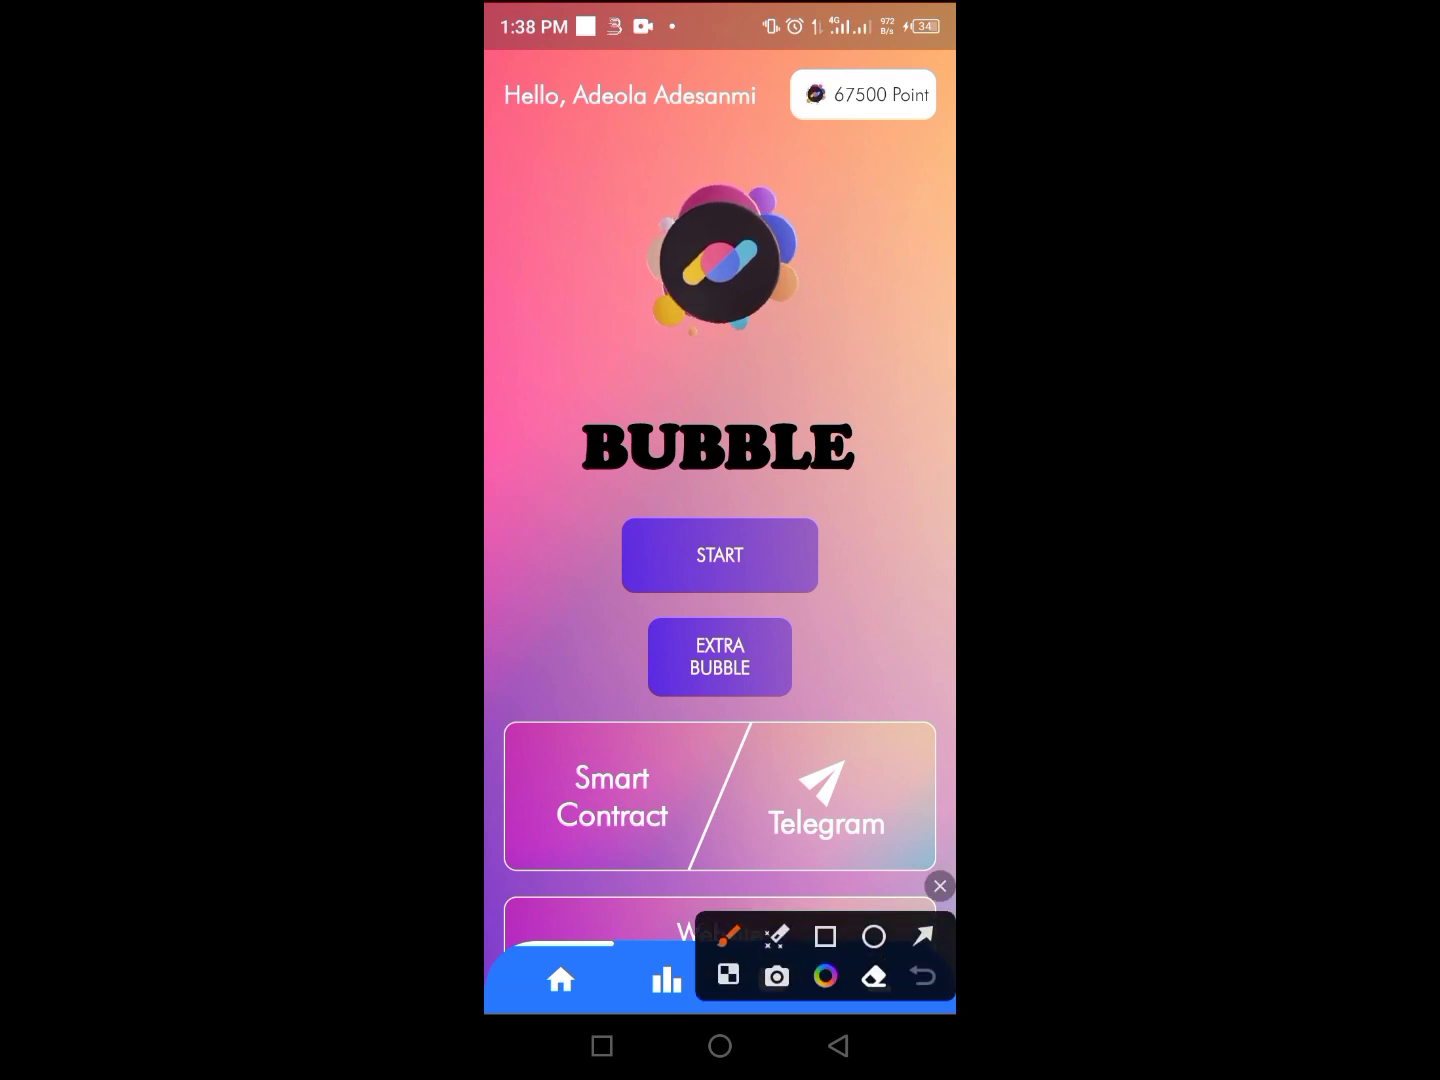
pyautogui.click(825, 936)
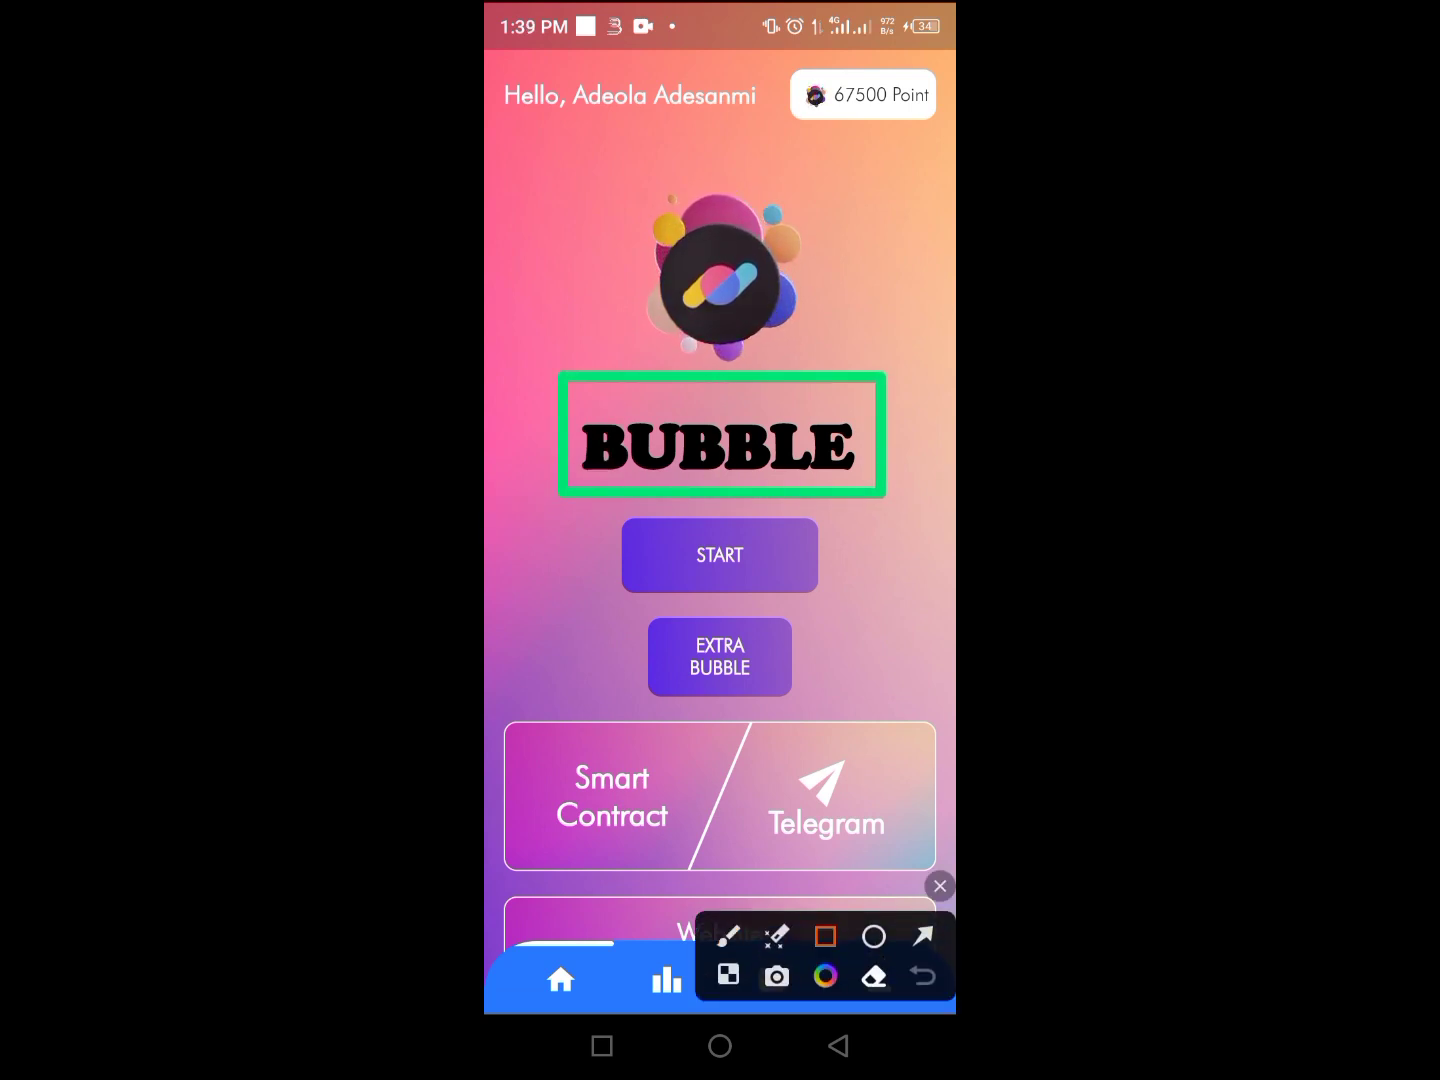
pyautogui.click(938, 886)
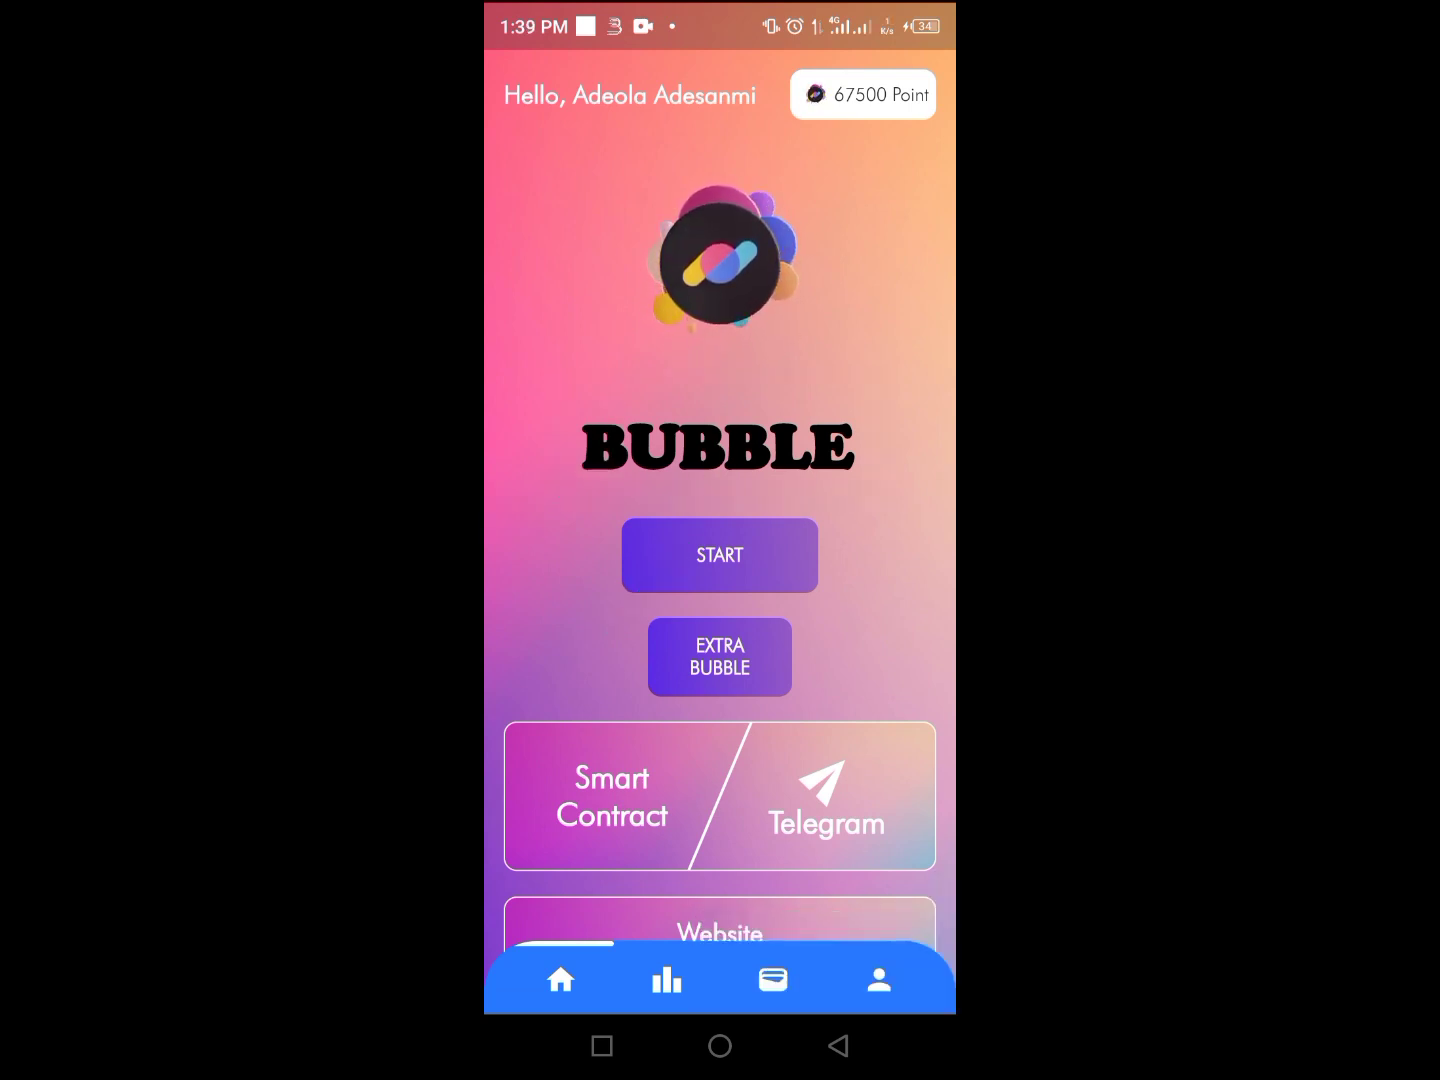
pyautogui.click(772, 978)
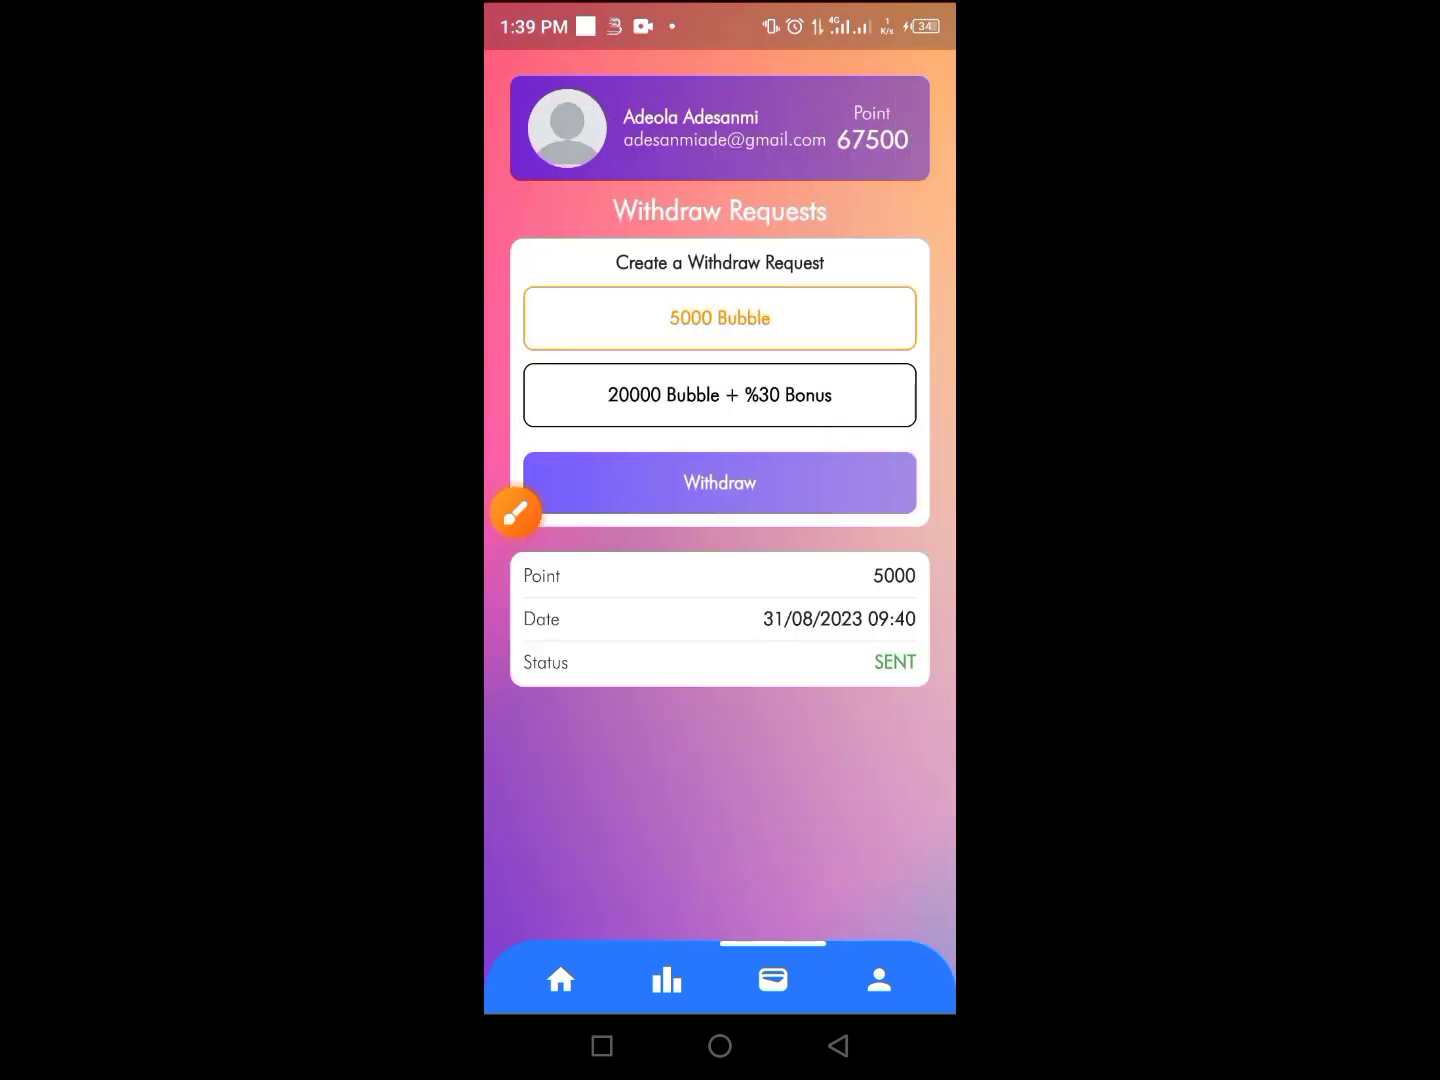
pyautogui.click(516, 512)
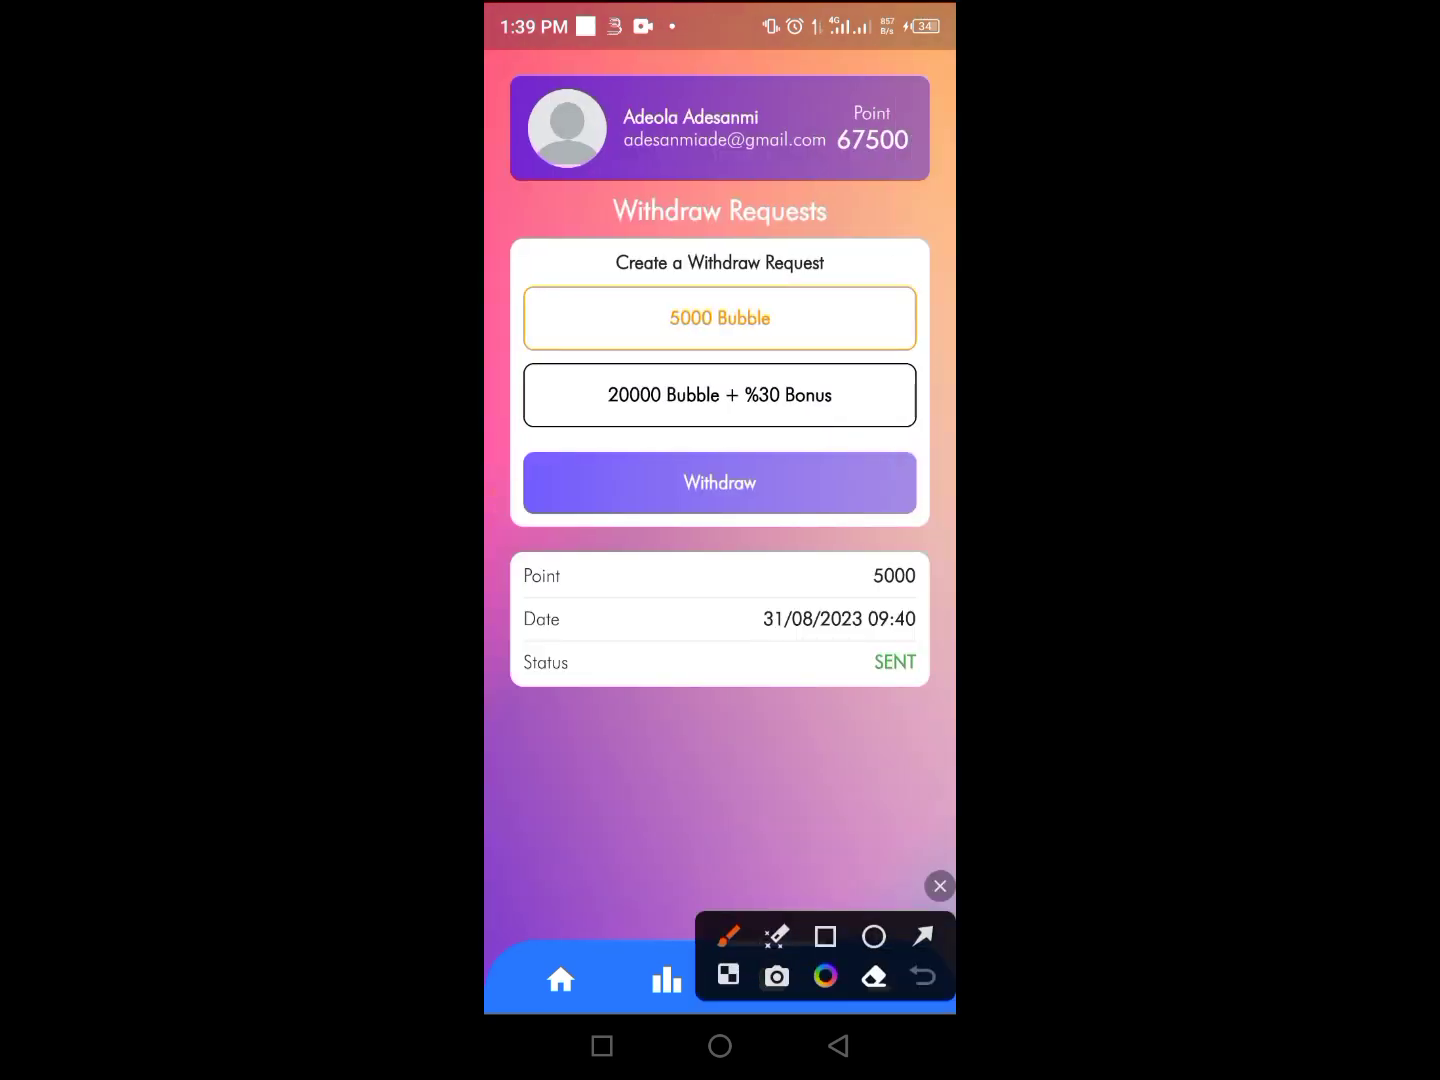
pyautogui.click(825, 935)
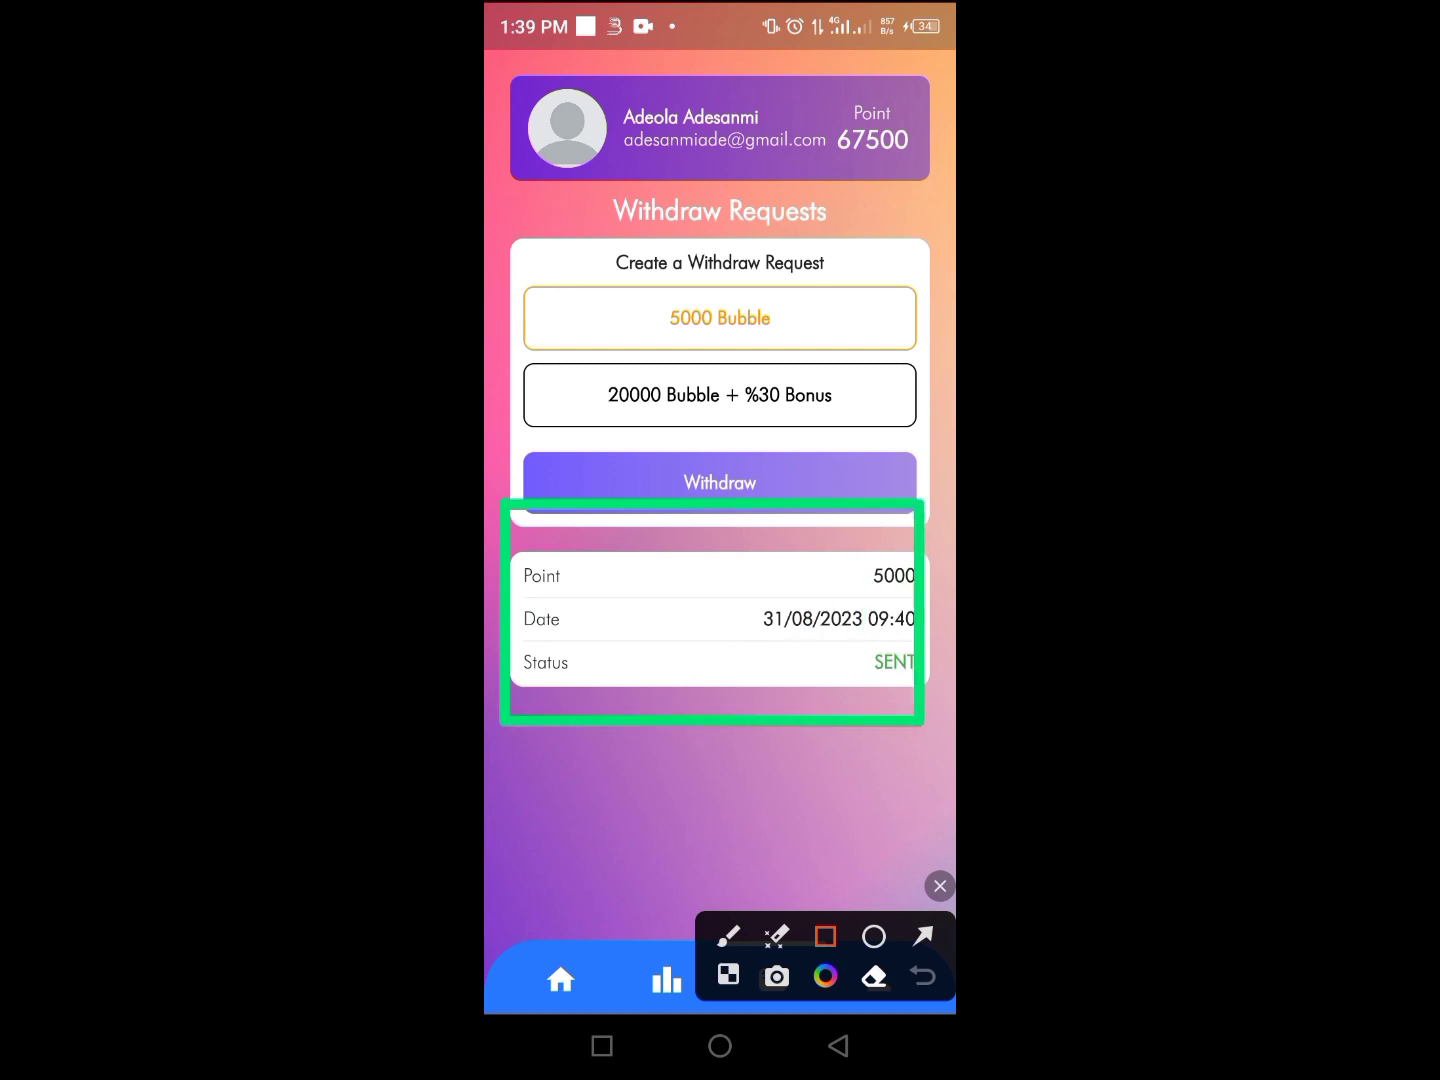
pyautogui.click(920, 932)
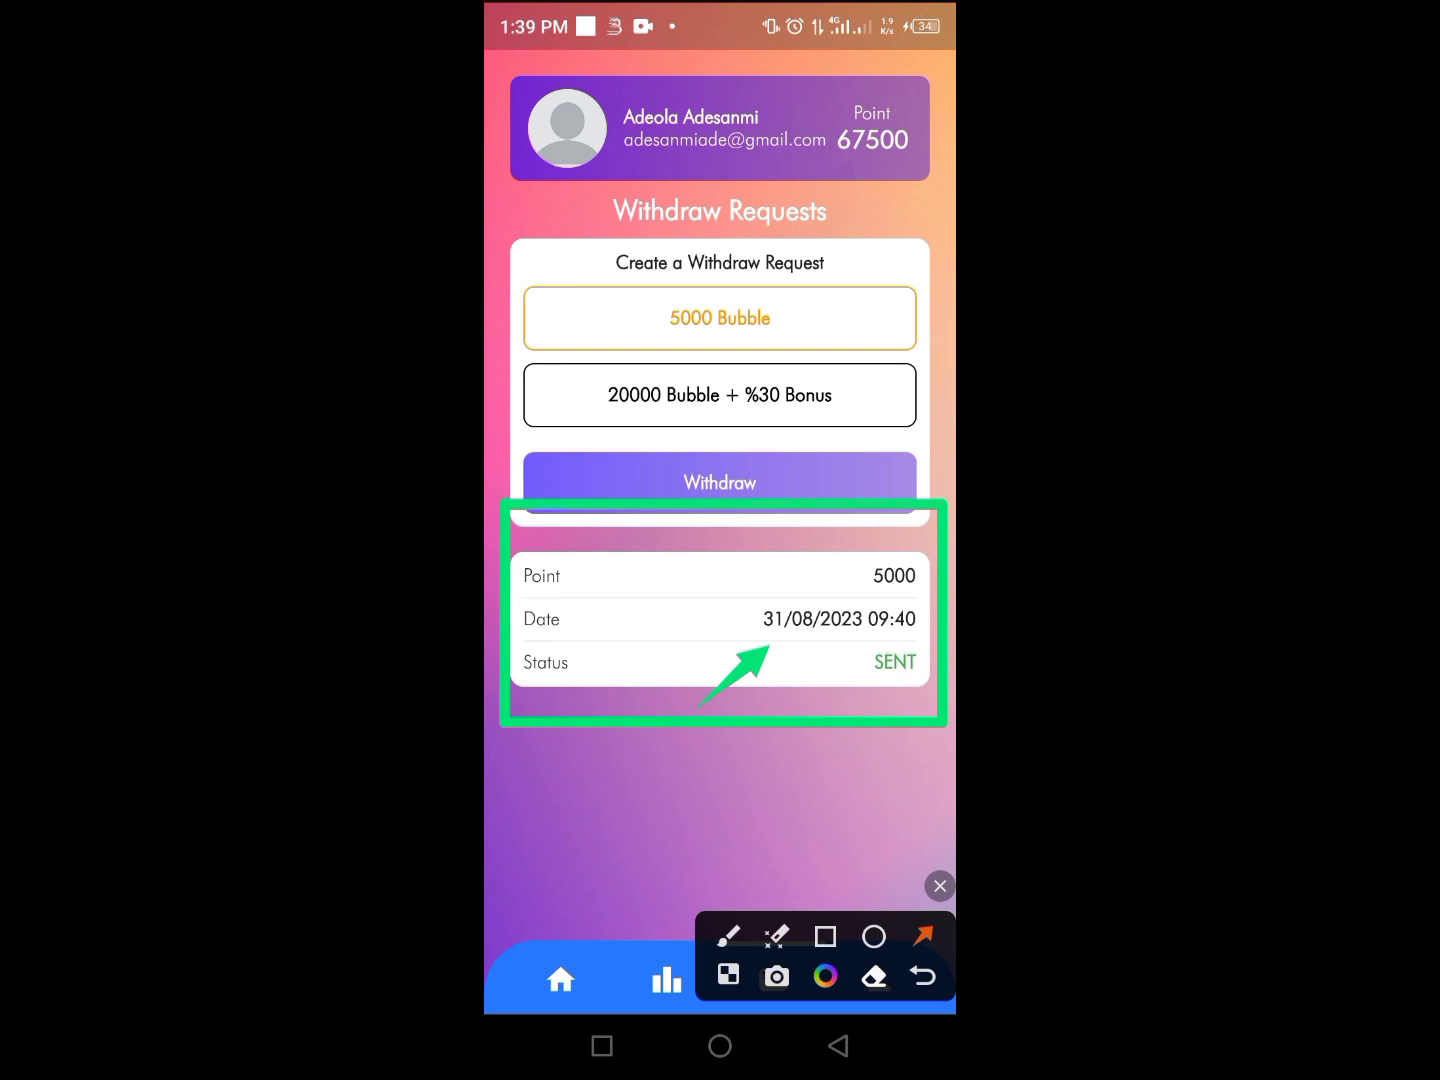
pyautogui.click(873, 936)
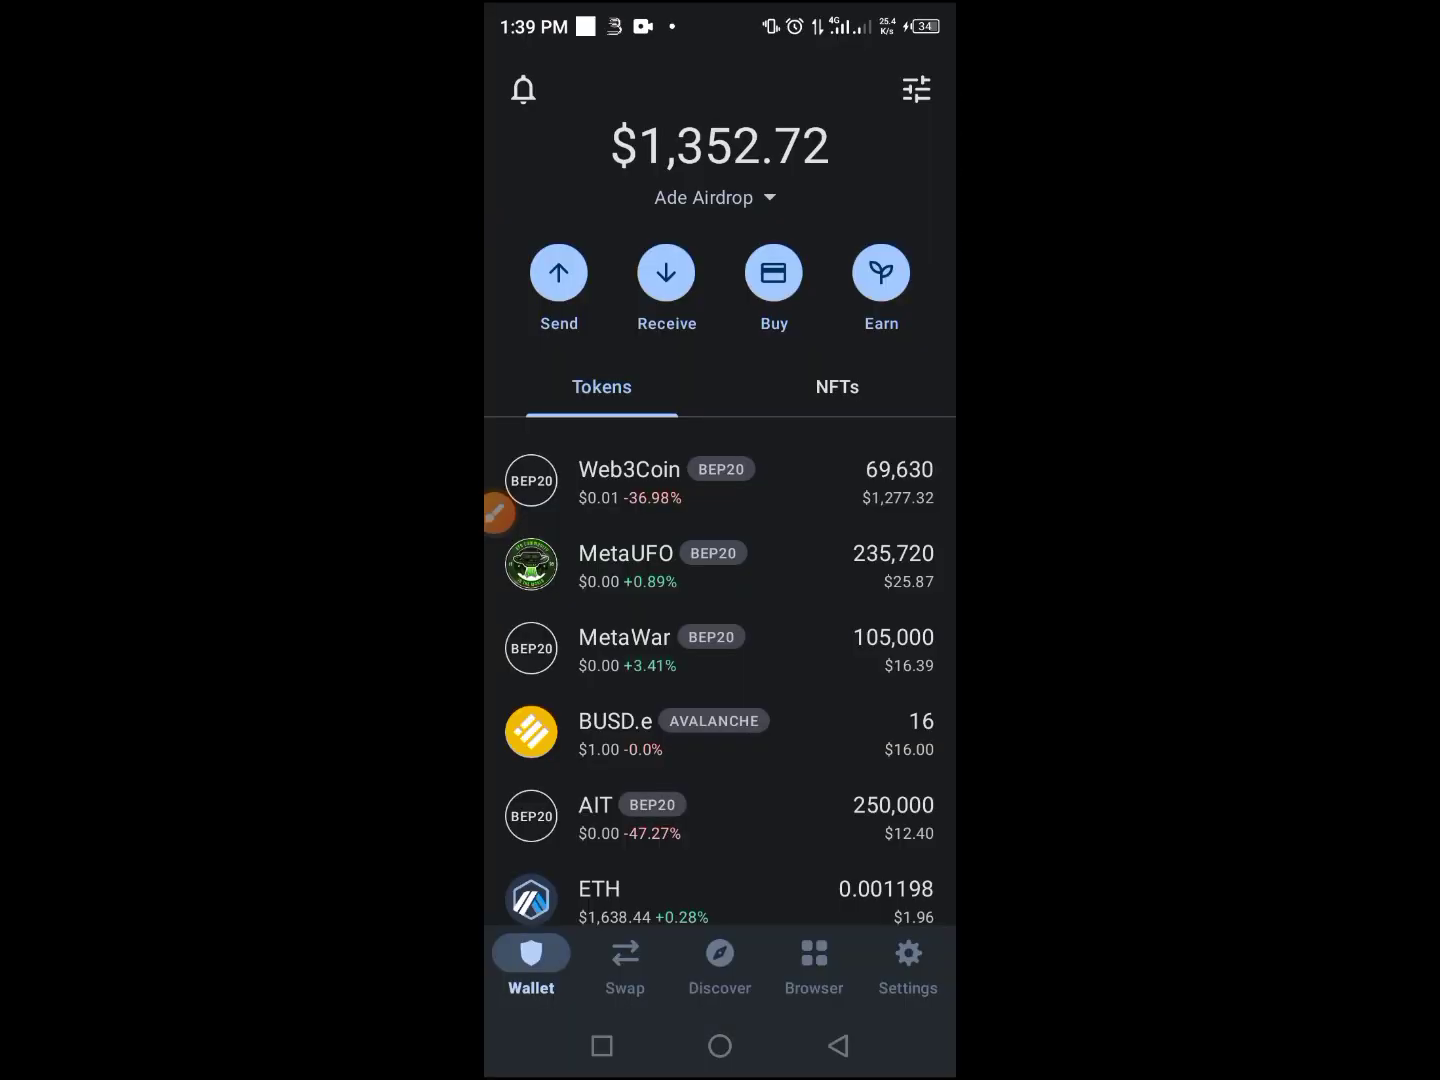
# Scroll Trust Wallet's tokens to the Bble (Polygon) 5,000 holding, then return to withdraw requests
pyautogui.scroll(-3)
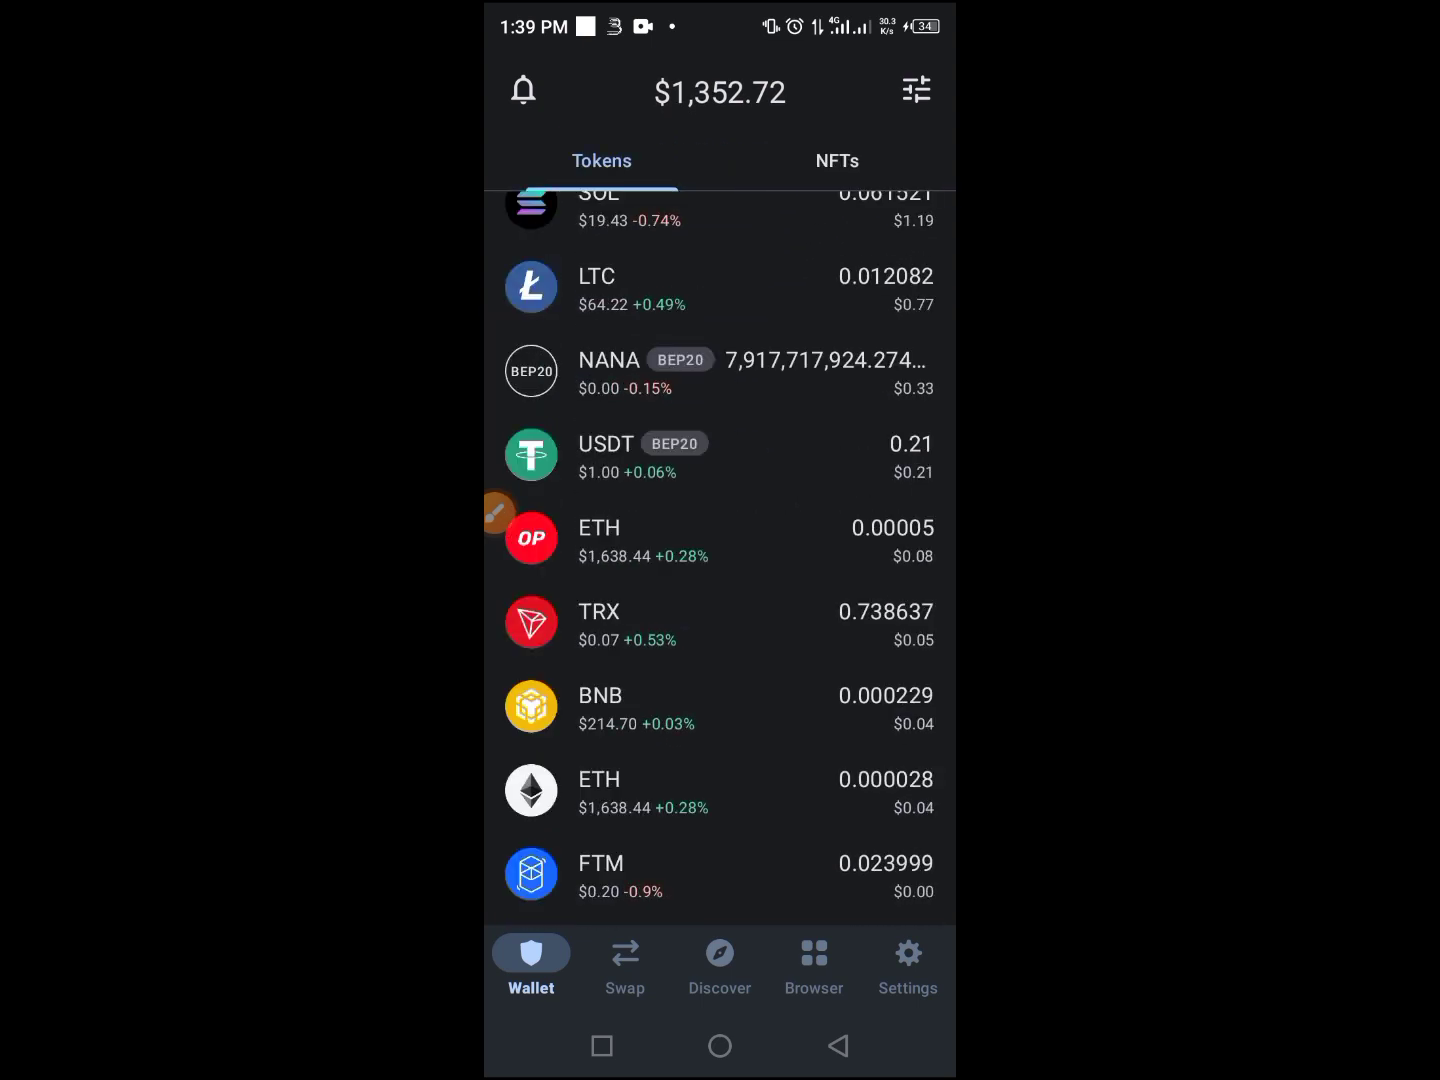
pyautogui.scroll(-3)
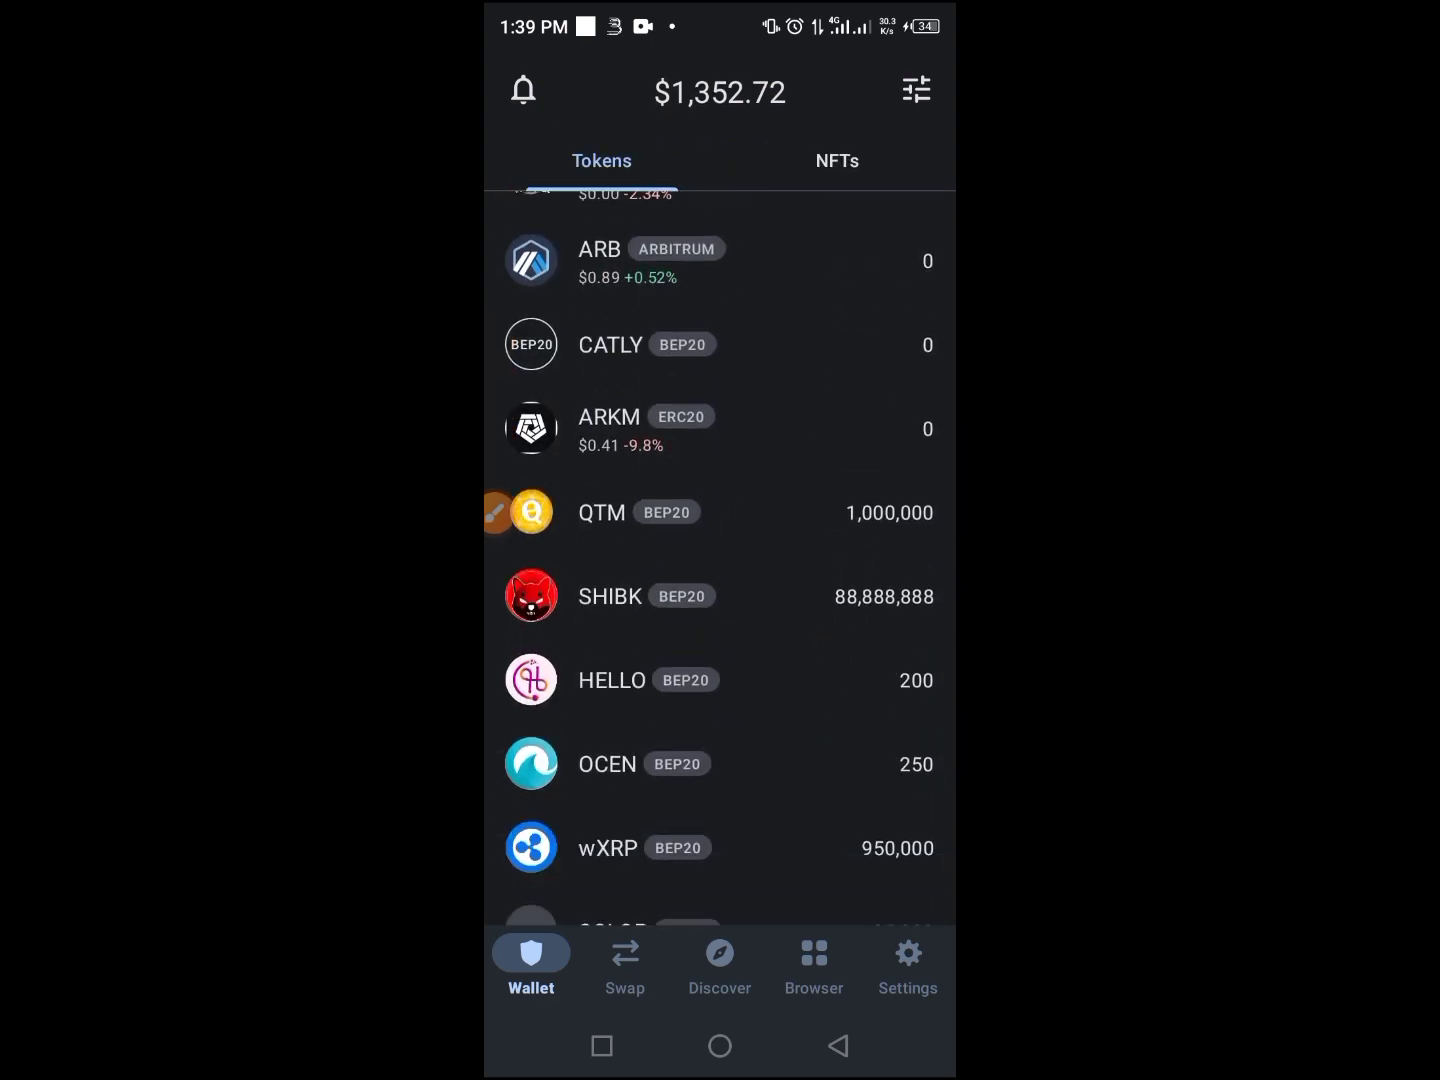
pyautogui.scroll(-3)
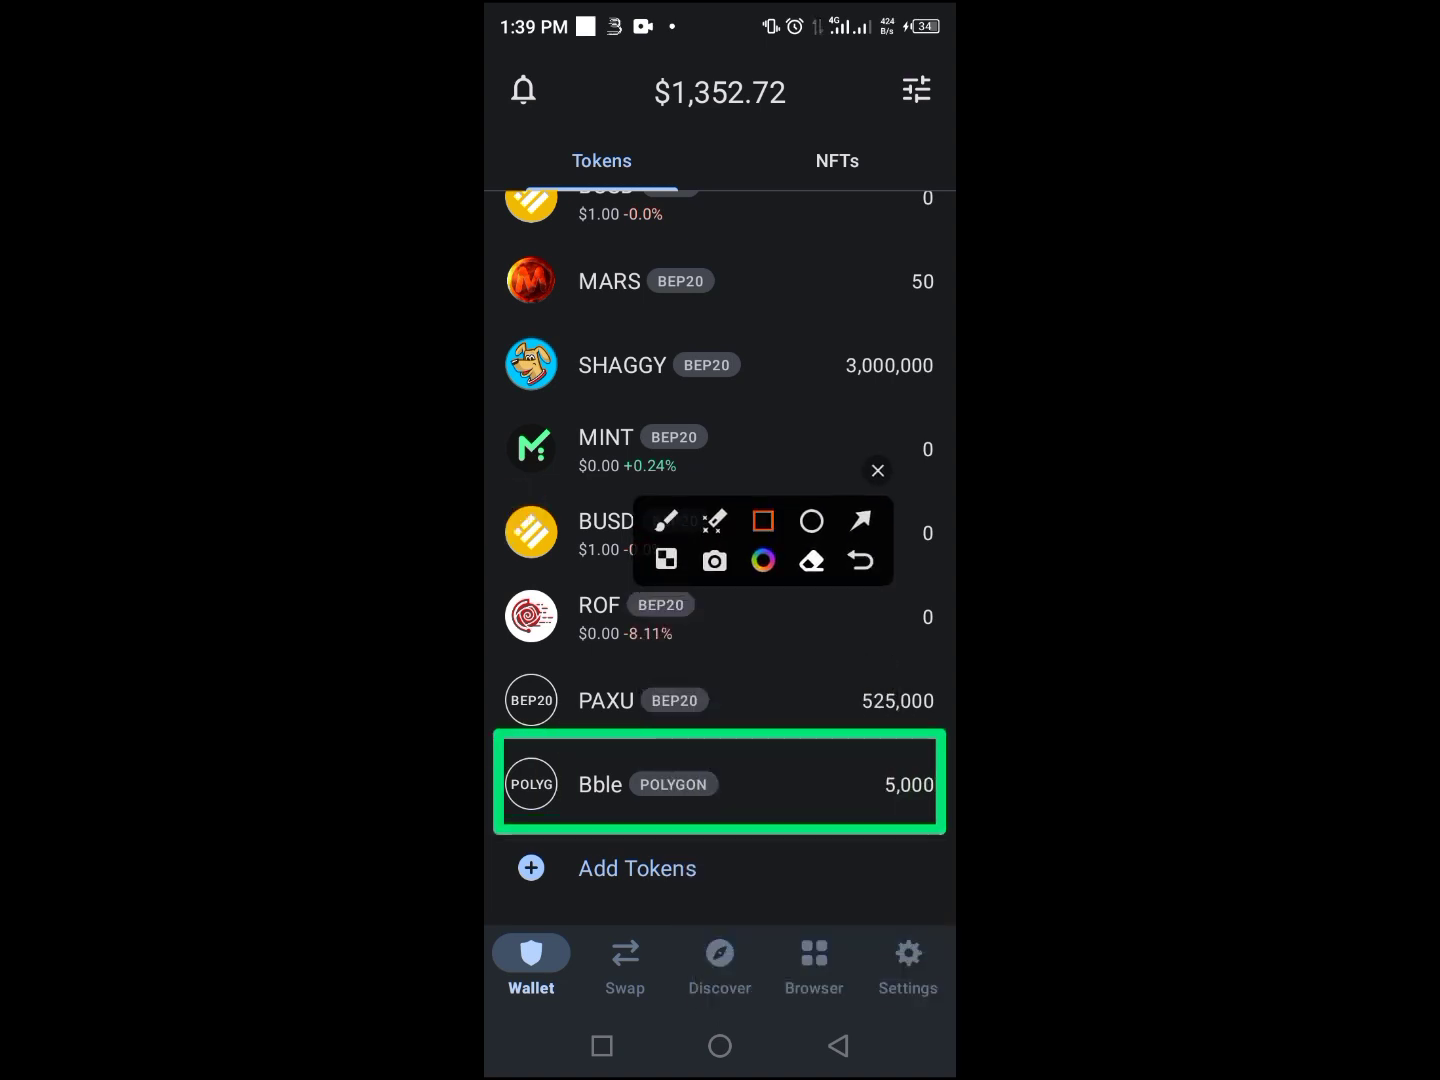
pyautogui.click(877, 470)
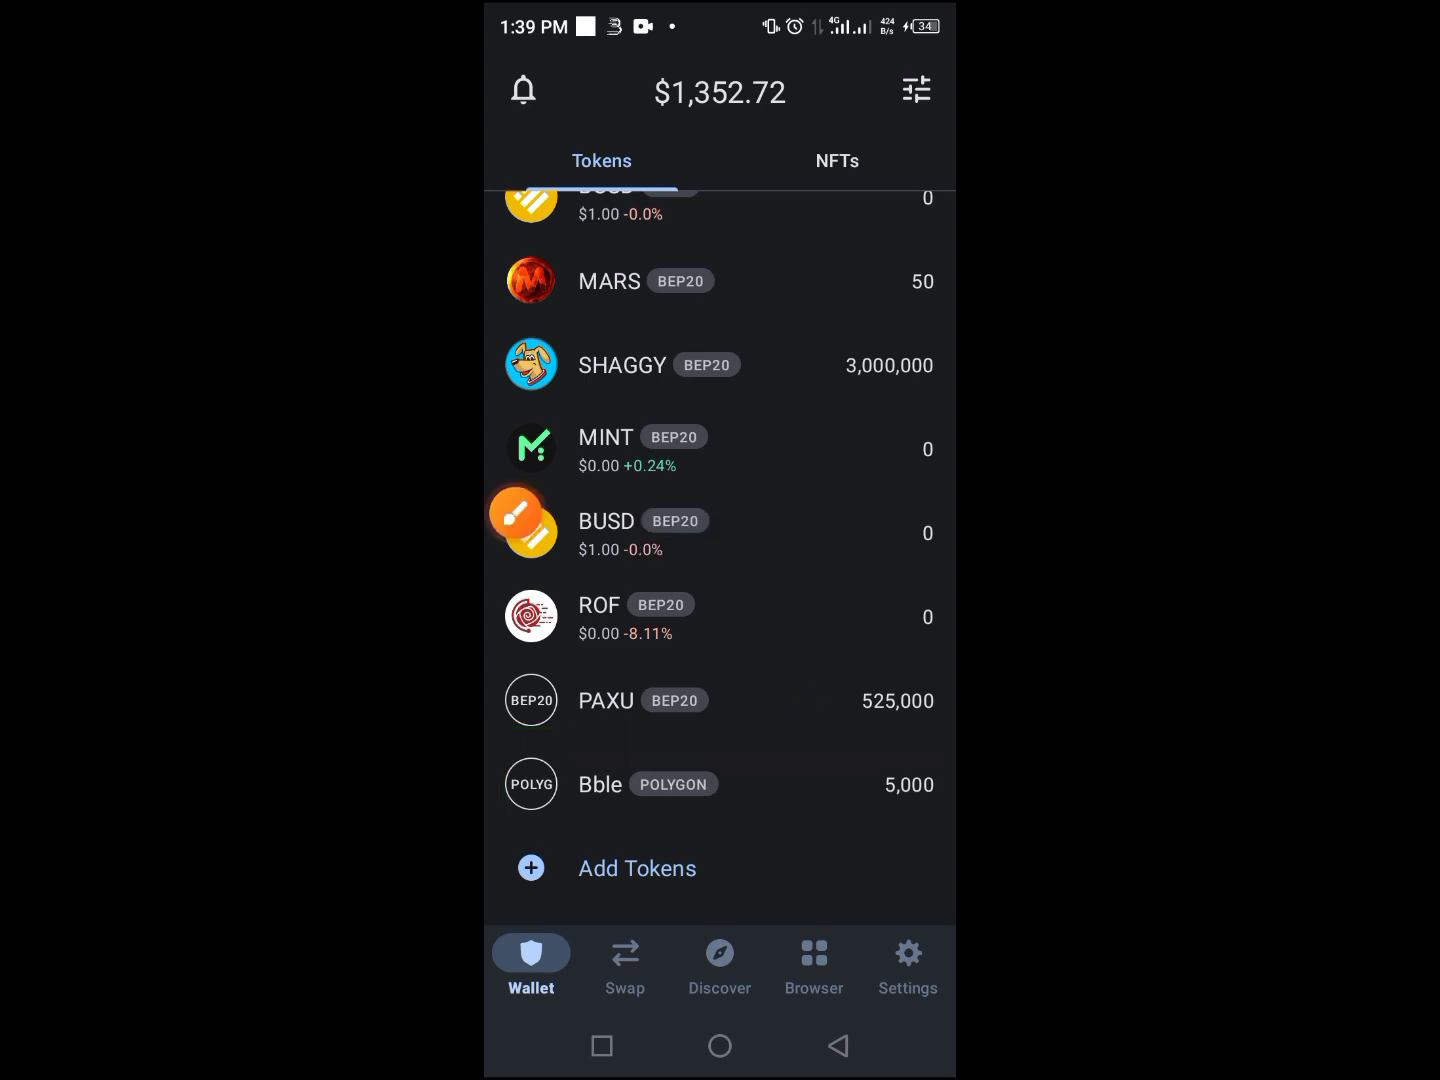
pyautogui.click(700, 784)
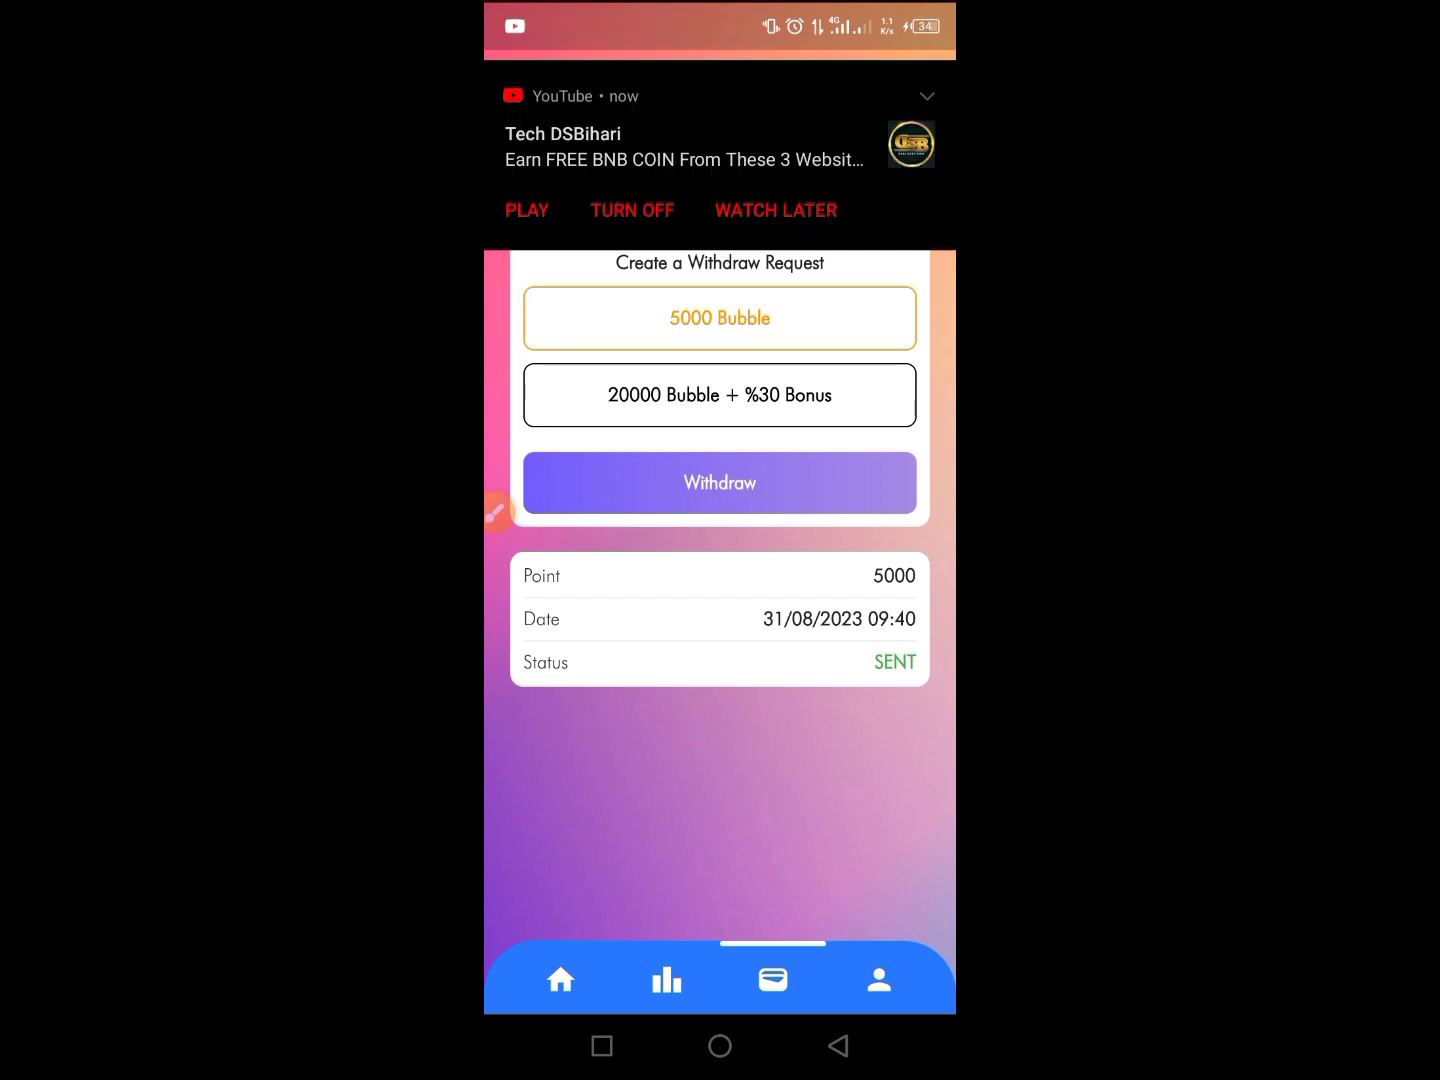
# Switch to YouTube and browse CRYPTO SCHOOL's videos to the Bubble Network withdrawal video
pyautogui.click(683, 147)
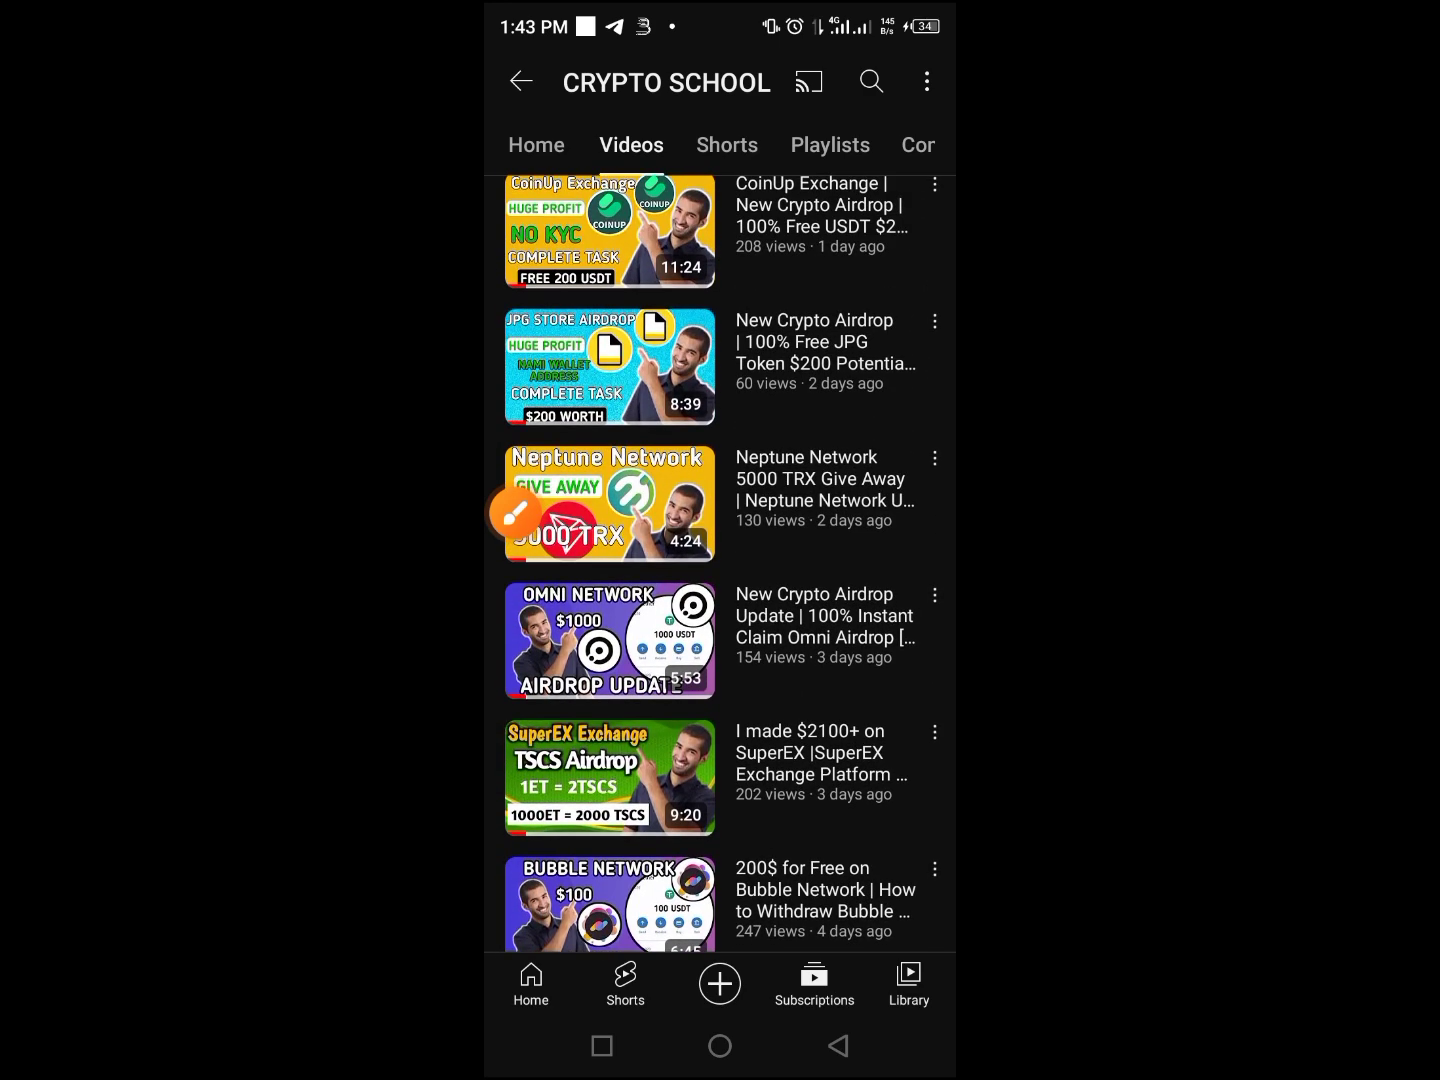
pyautogui.scroll(3)
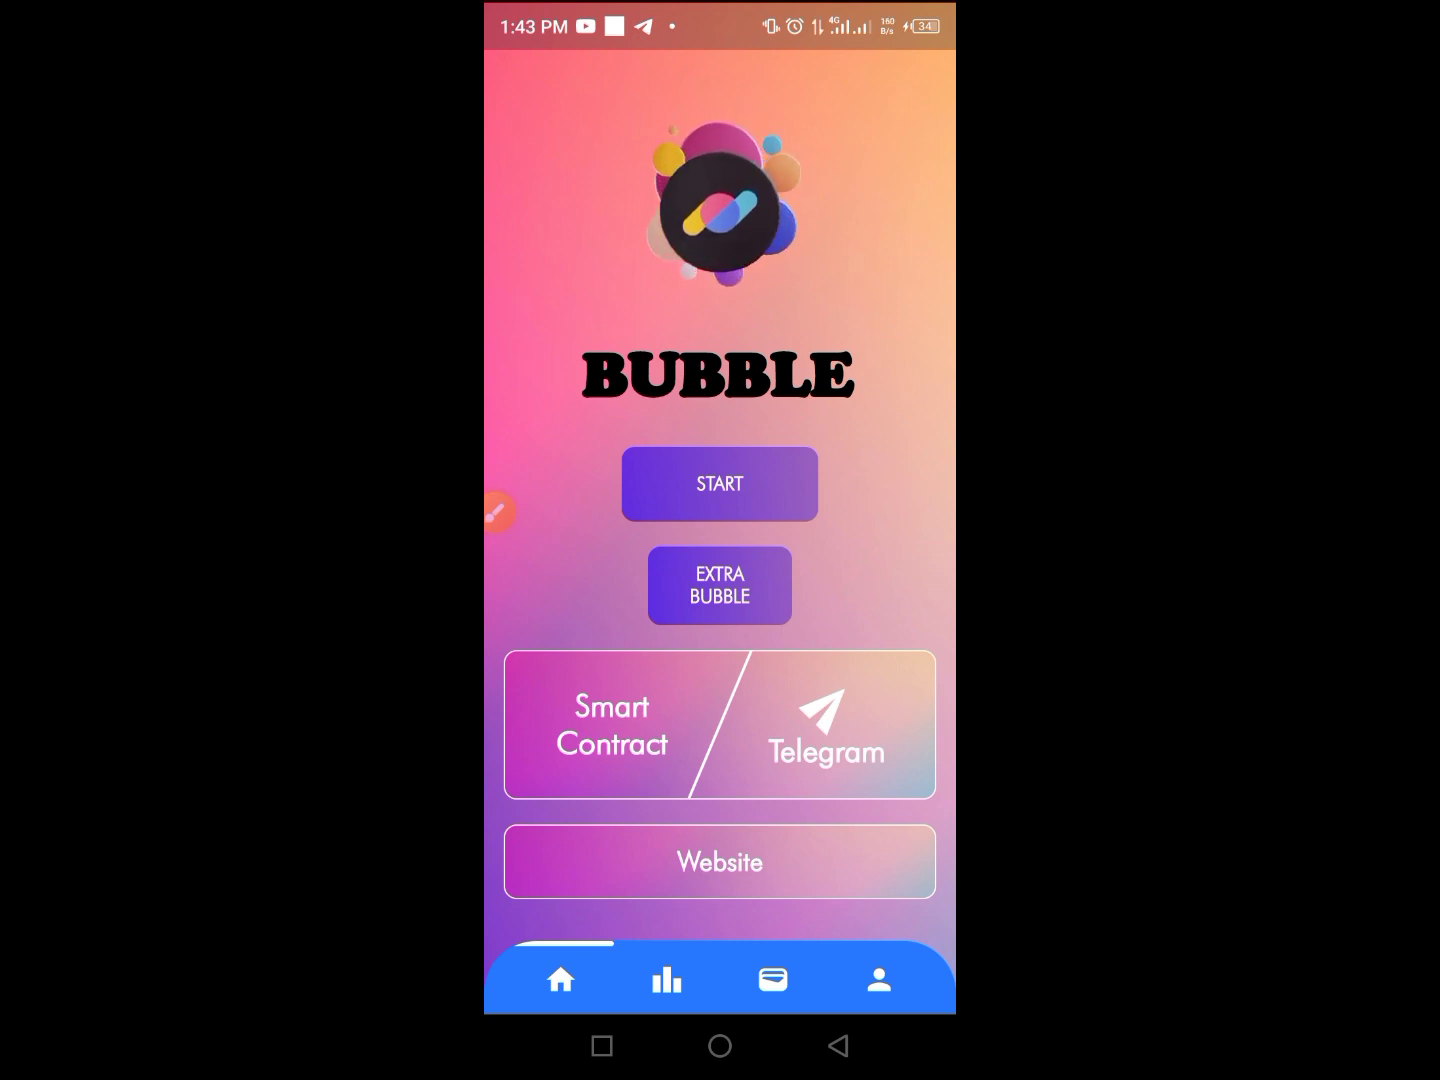
# Reopen Bubble Network's withdraw requests page and select the 5000 Bubble option
pyautogui.click(500, 513)
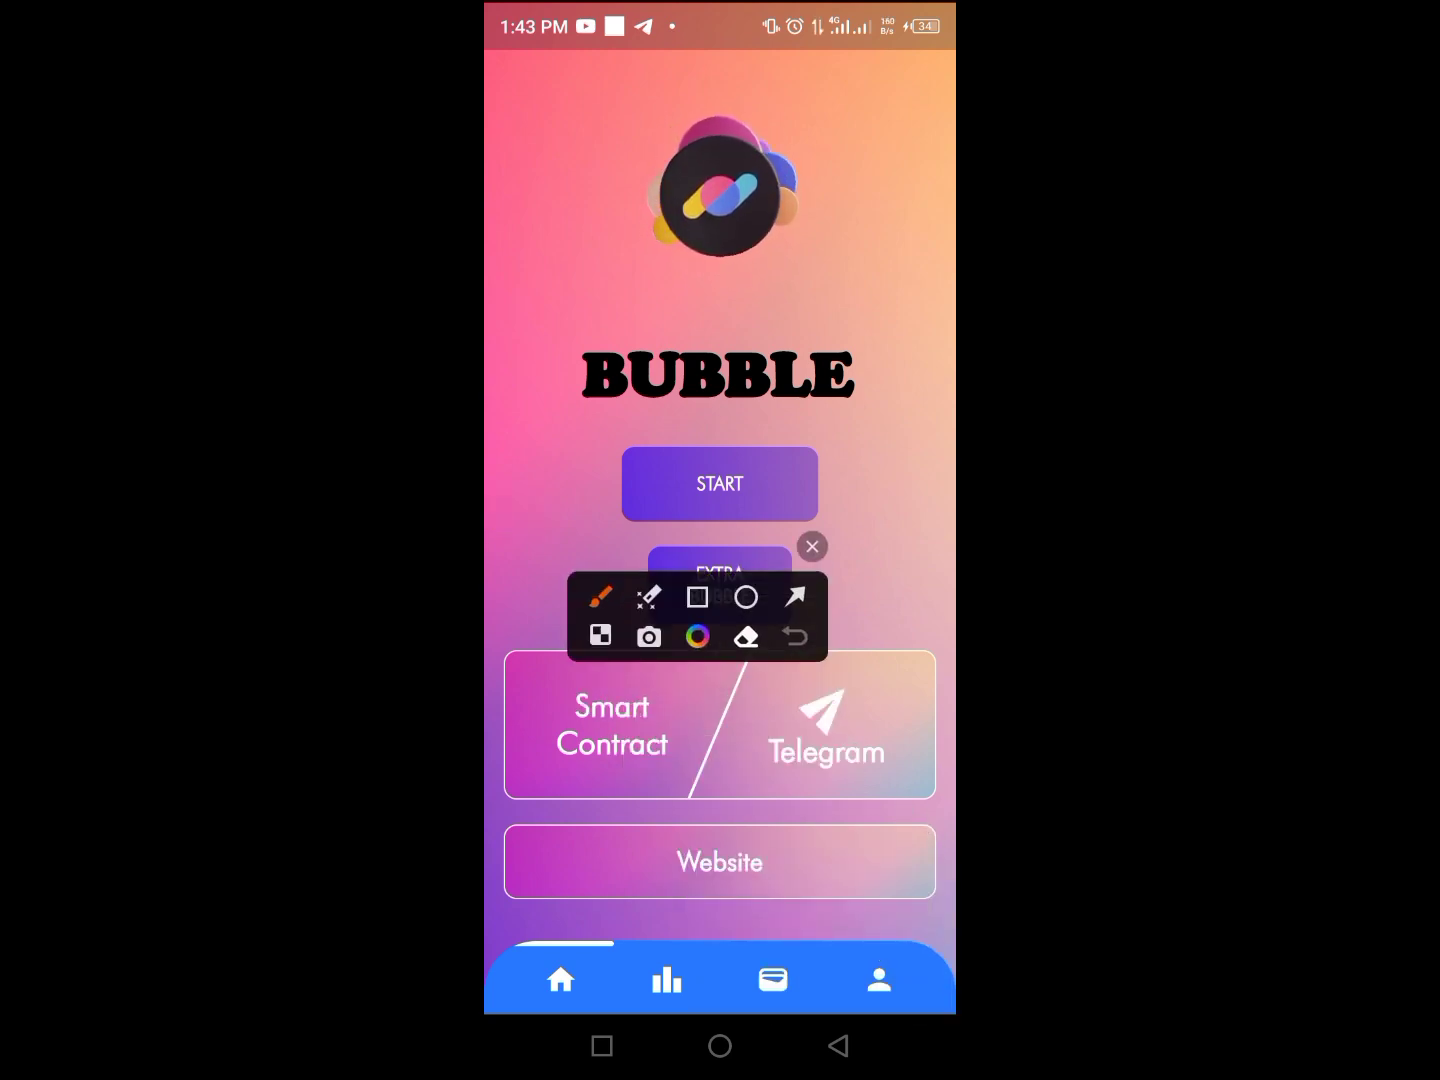
pyautogui.click(812, 547)
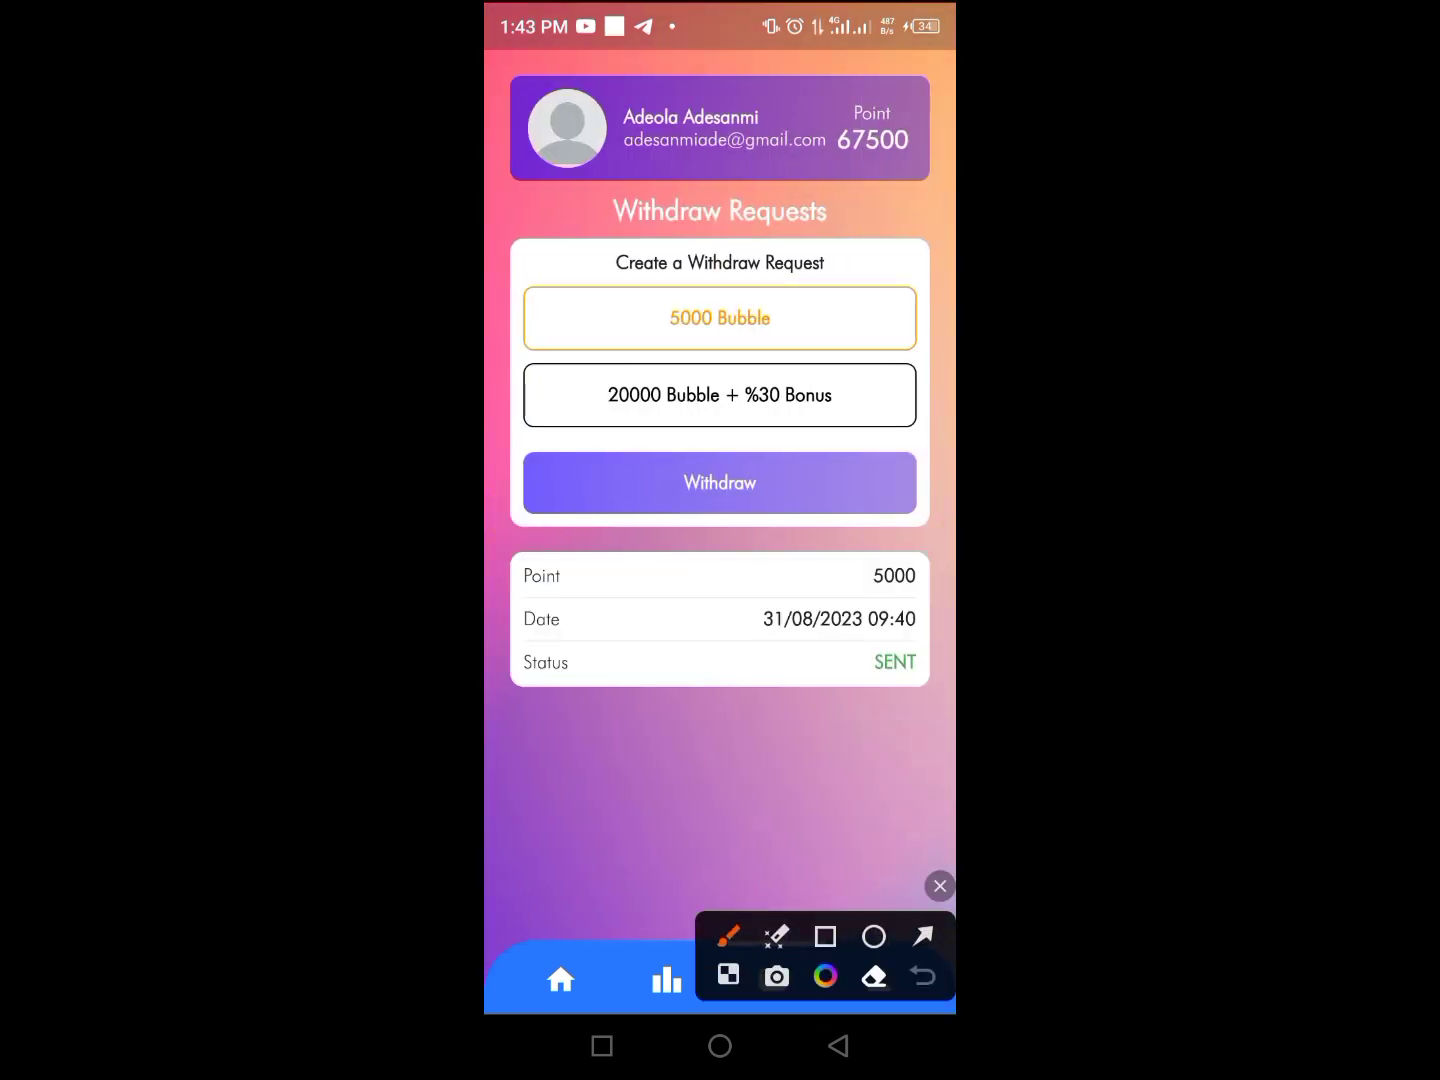
pyautogui.click(825, 936)
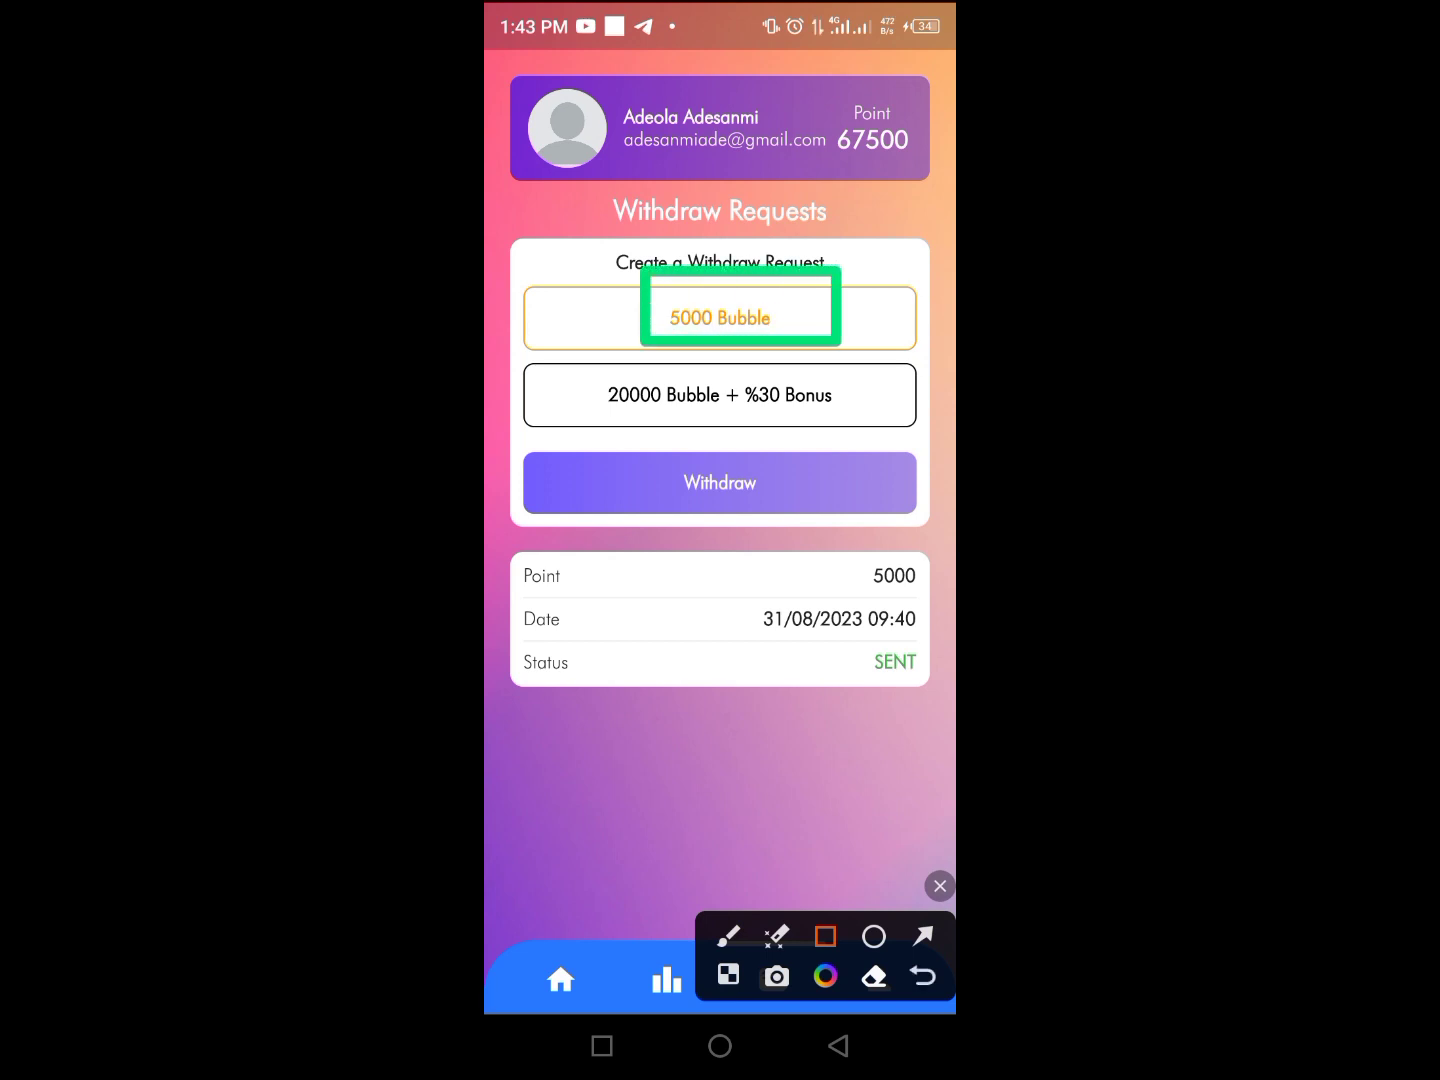
pyautogui.click(921, 936)
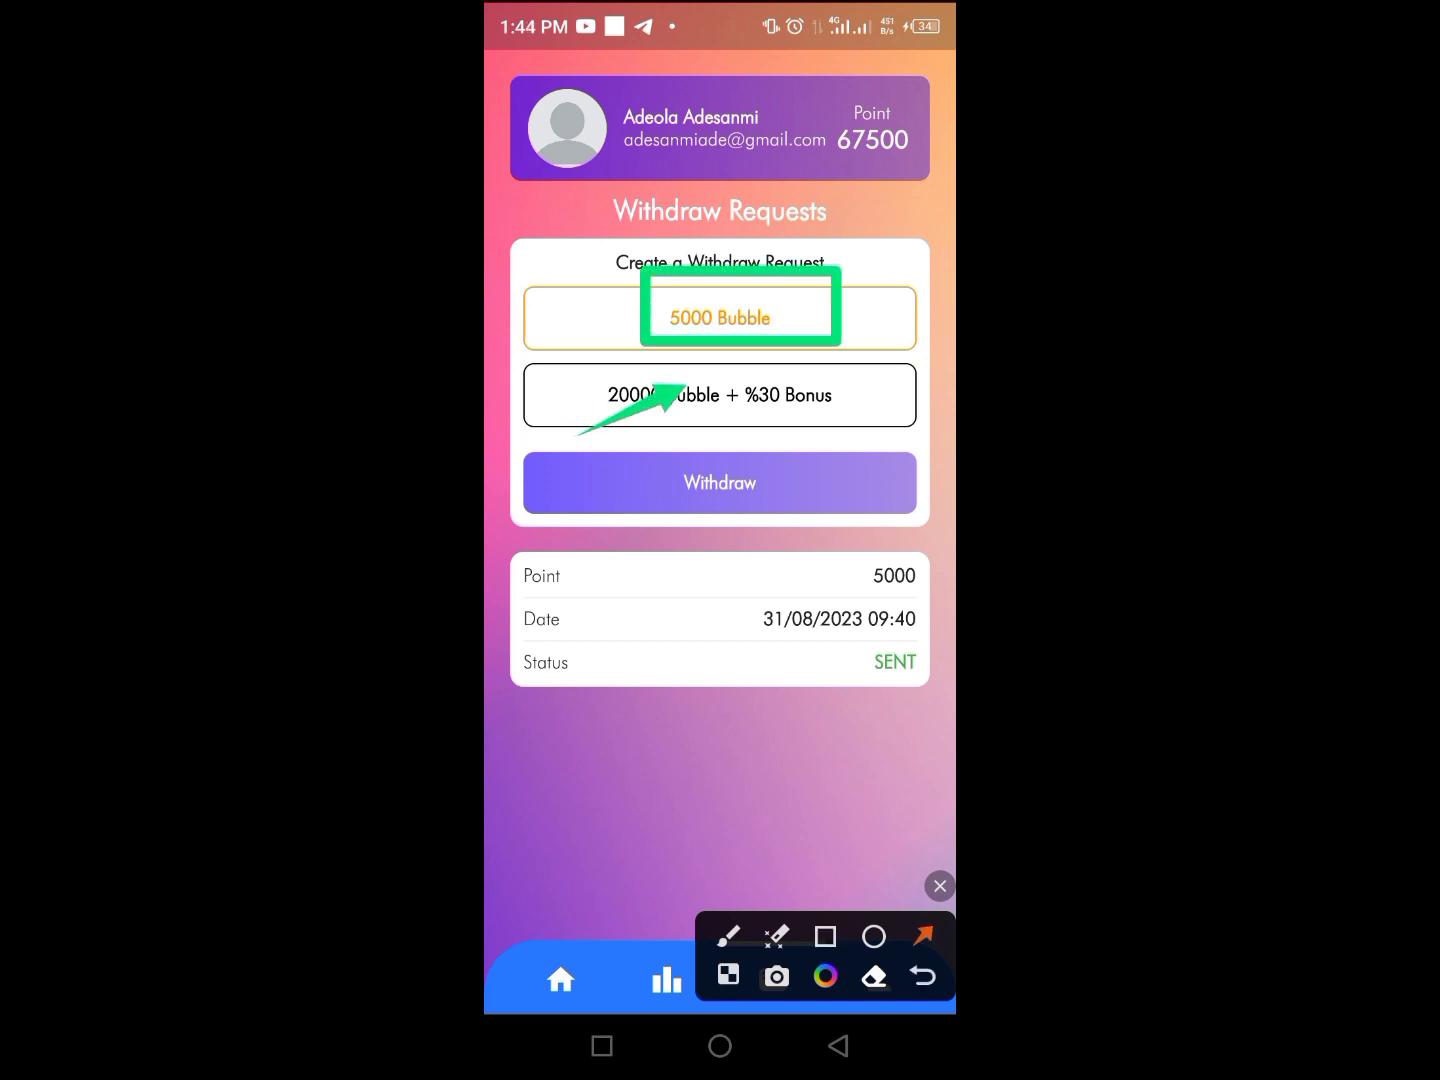
pyautogui.click(938, 886)
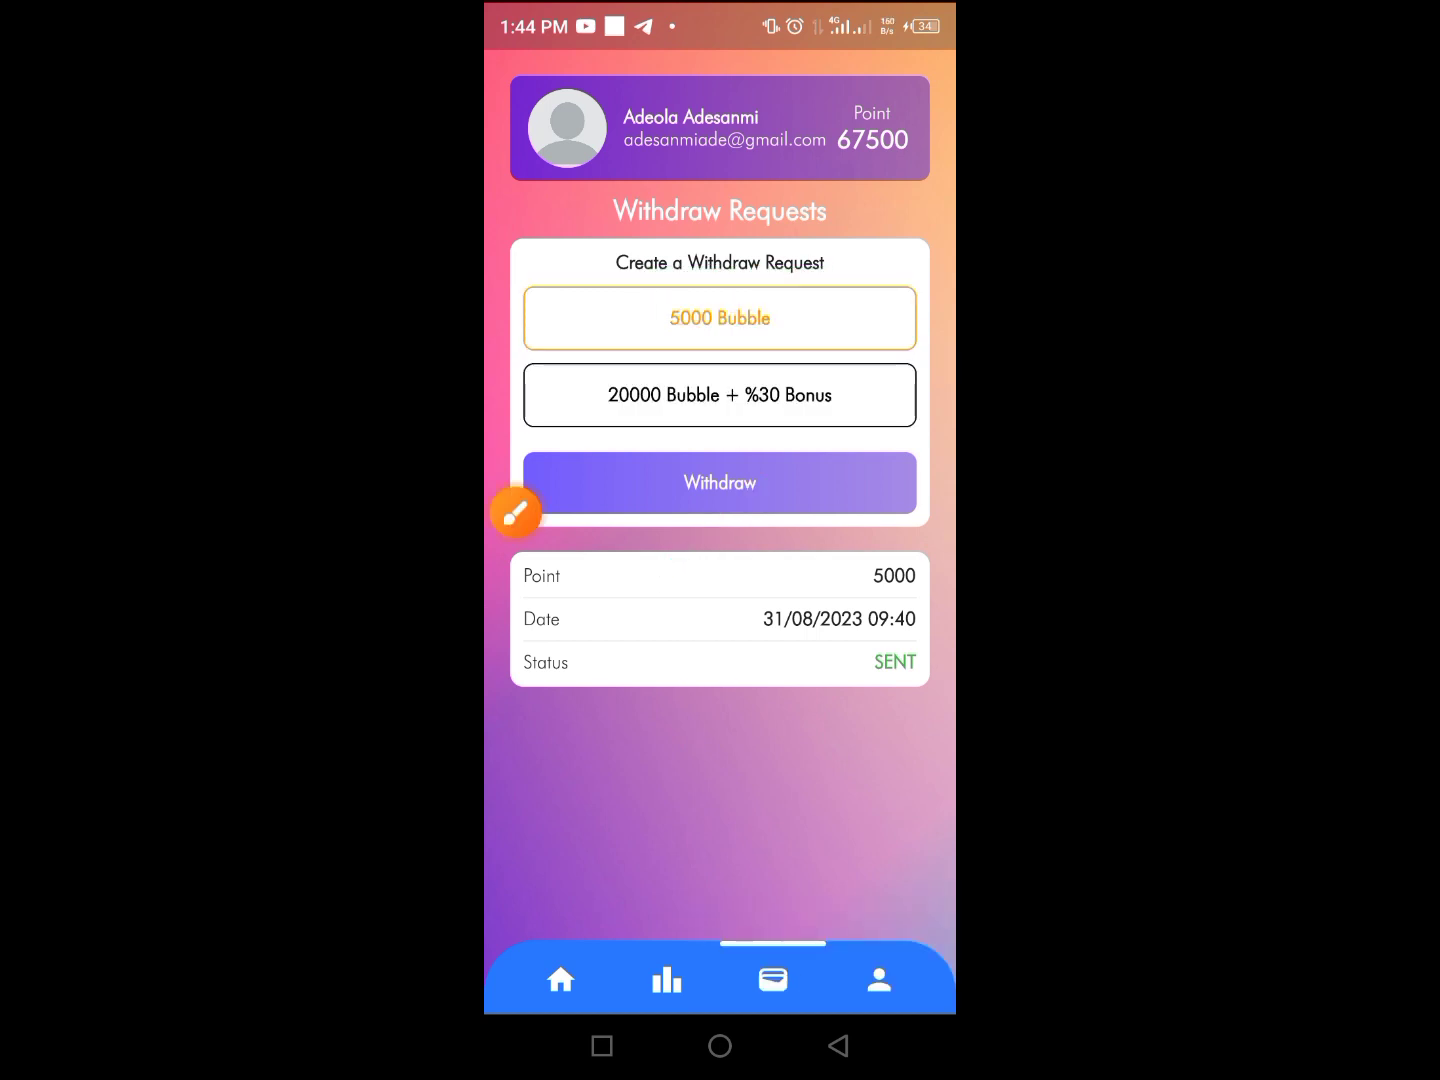
# Withdraw 5000 Bubble, leaving a WAITING request and a 62500-point balance
pyautogui.click(719, 482)
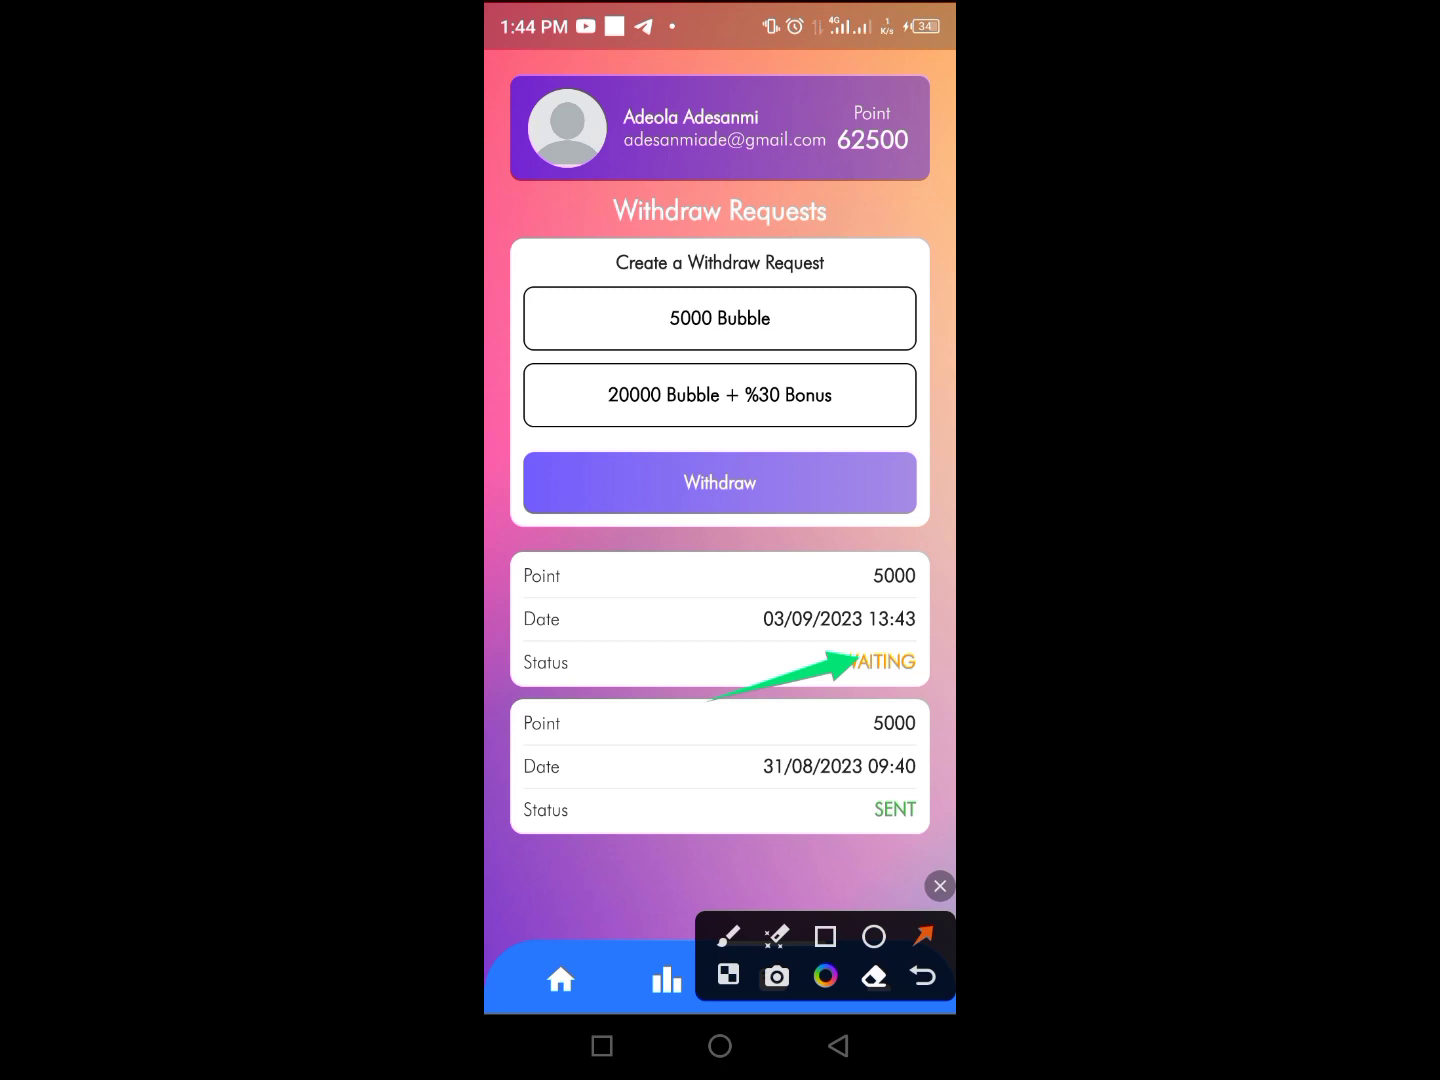
pyautogui.click(938, 885)
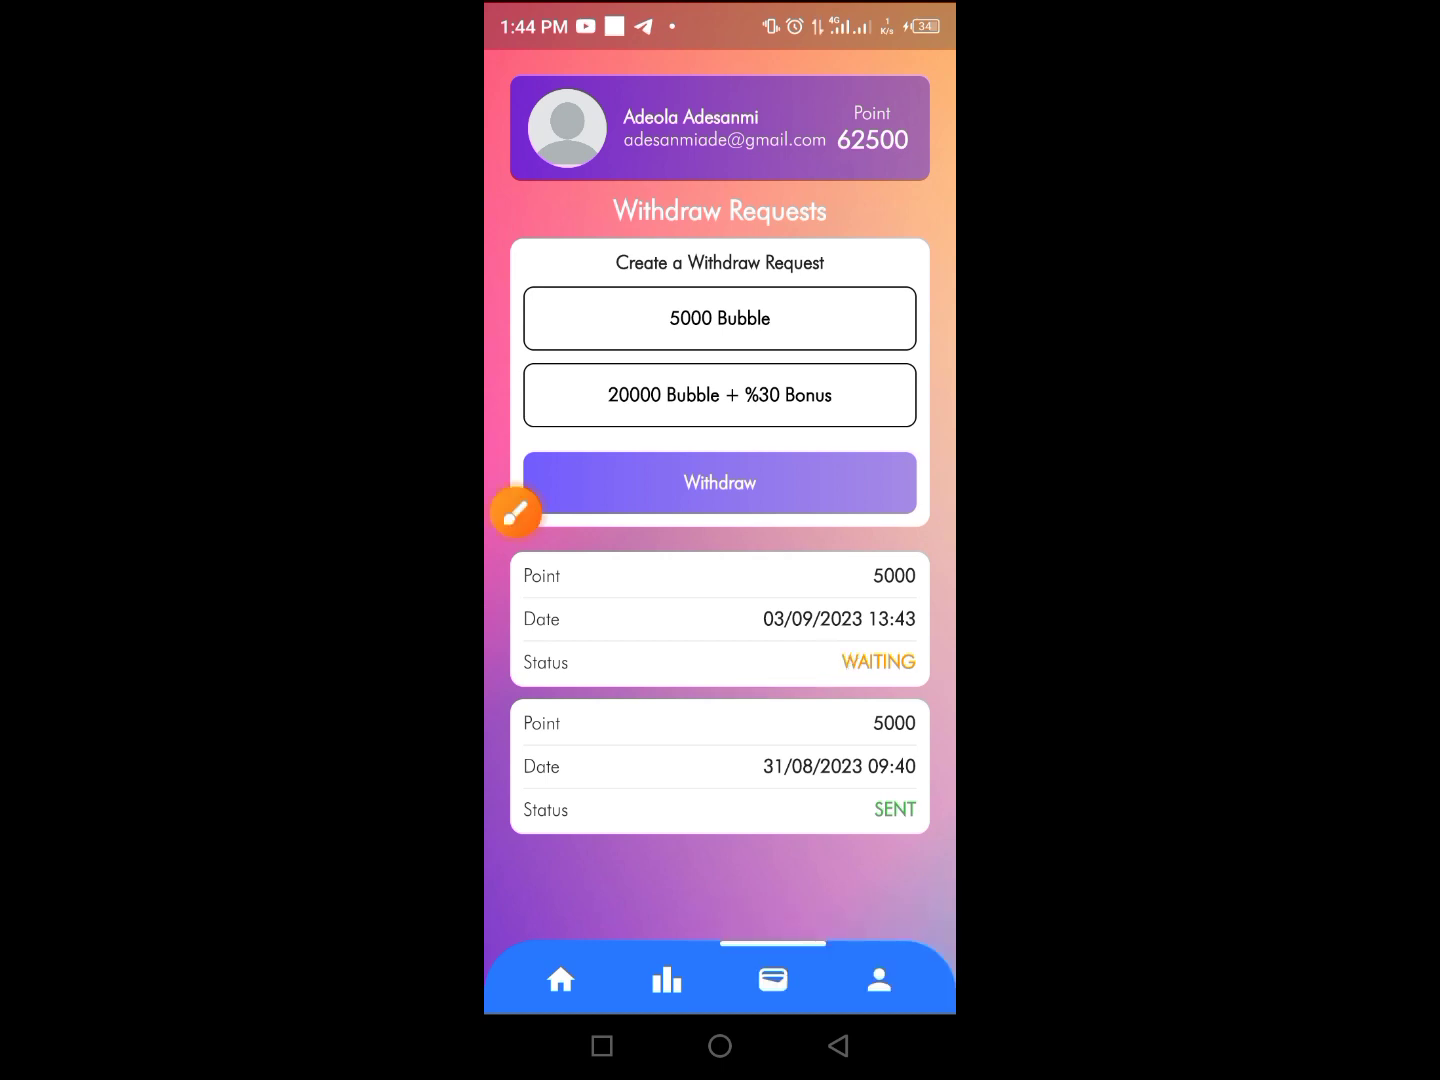
pyautogui.click(561, 980)
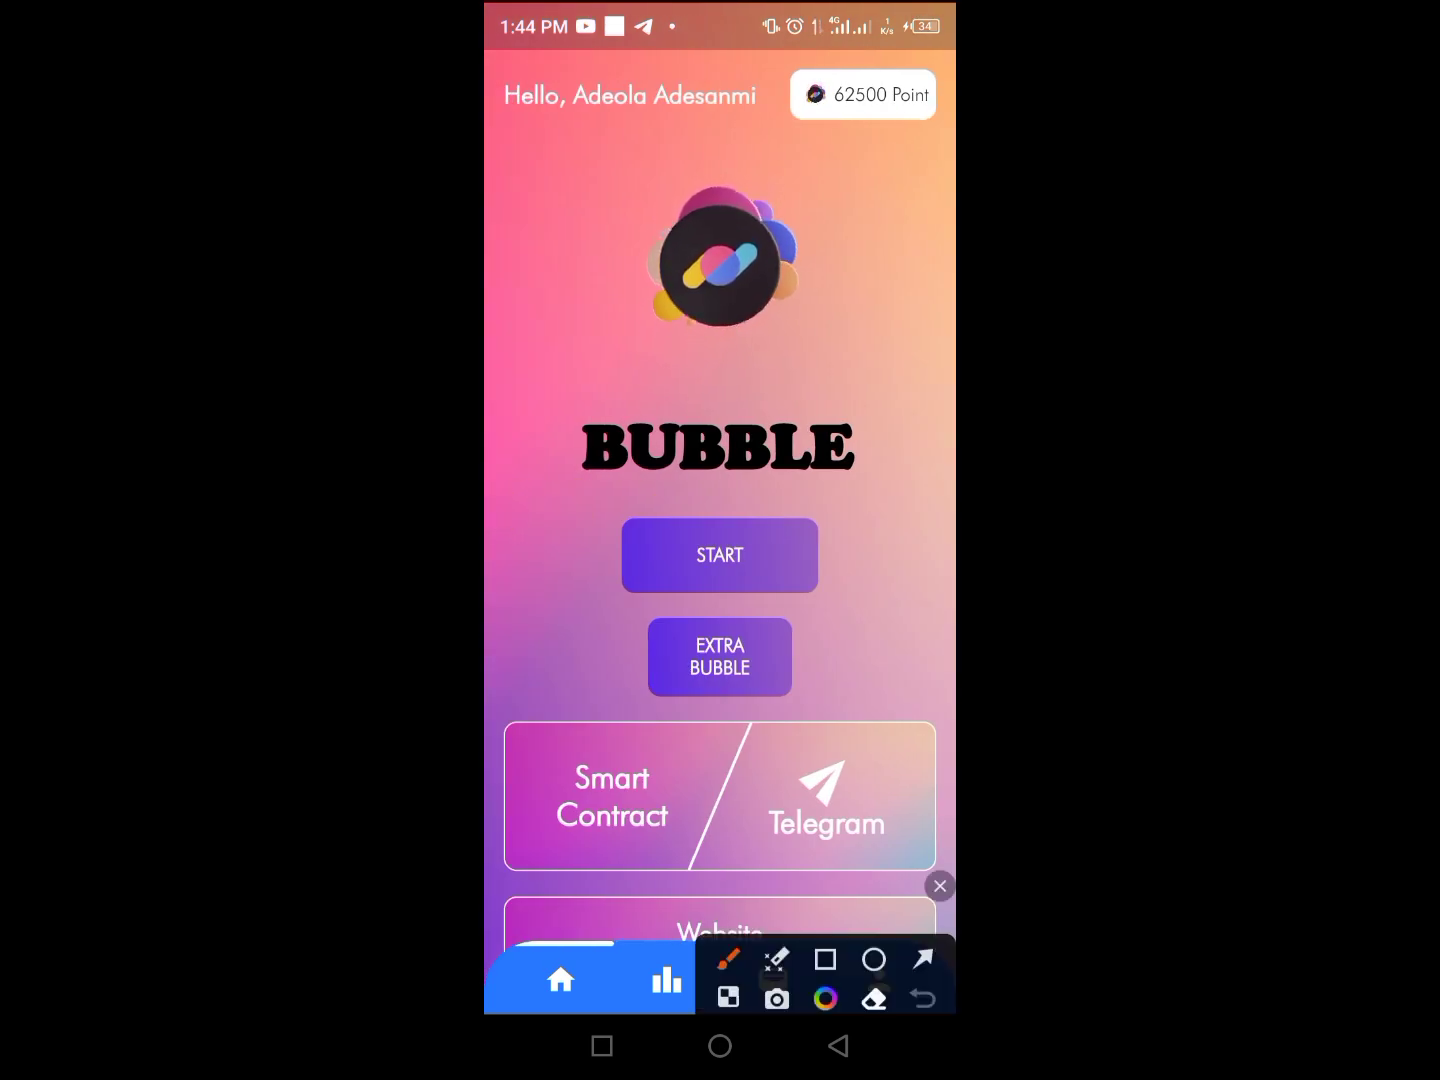
# View the profile page with the saved Polygon address, then return Home at 62500 points
pyautogui.click(824, 936)
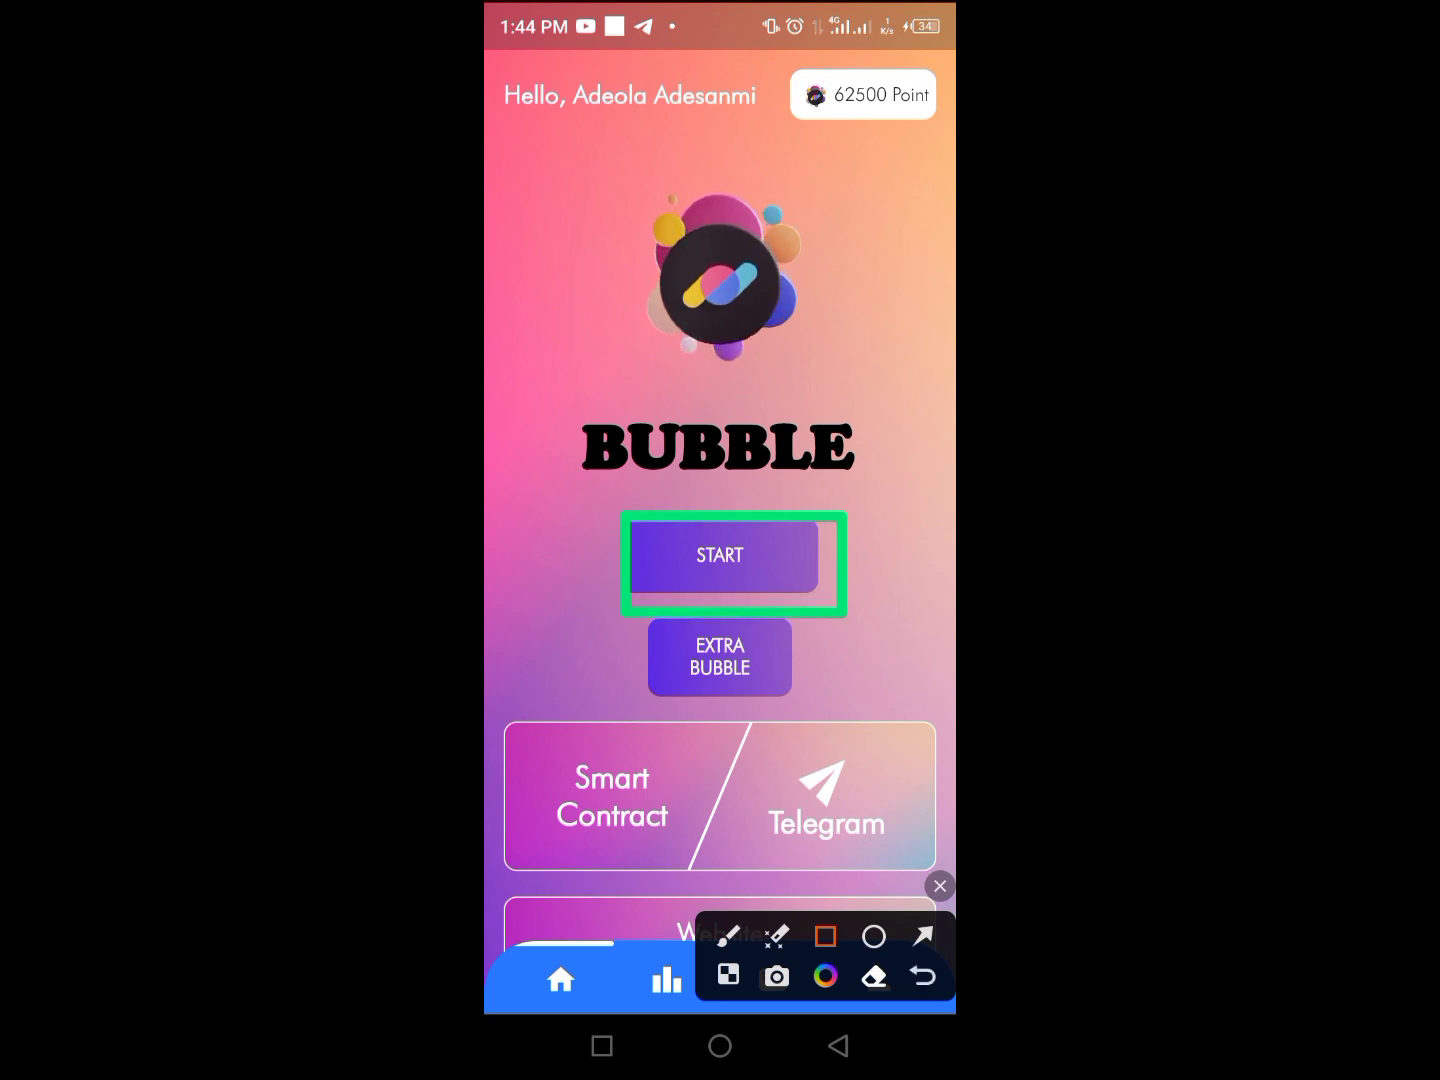
pyautogui.click(939, 886)
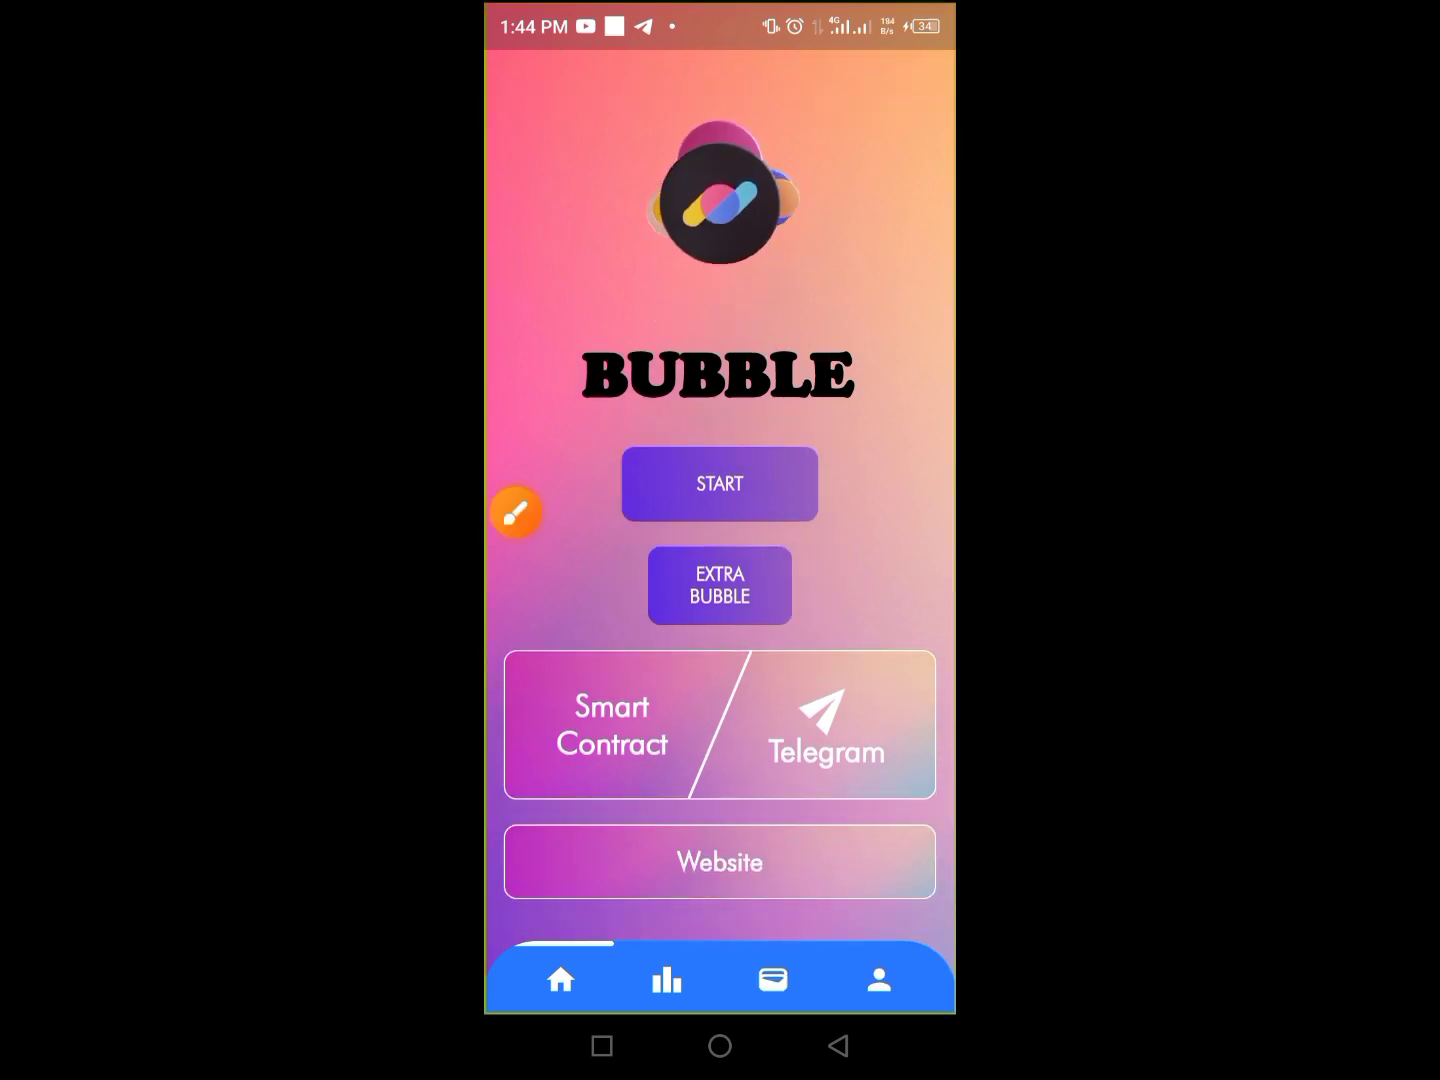
pyautogui.click(878, 979)
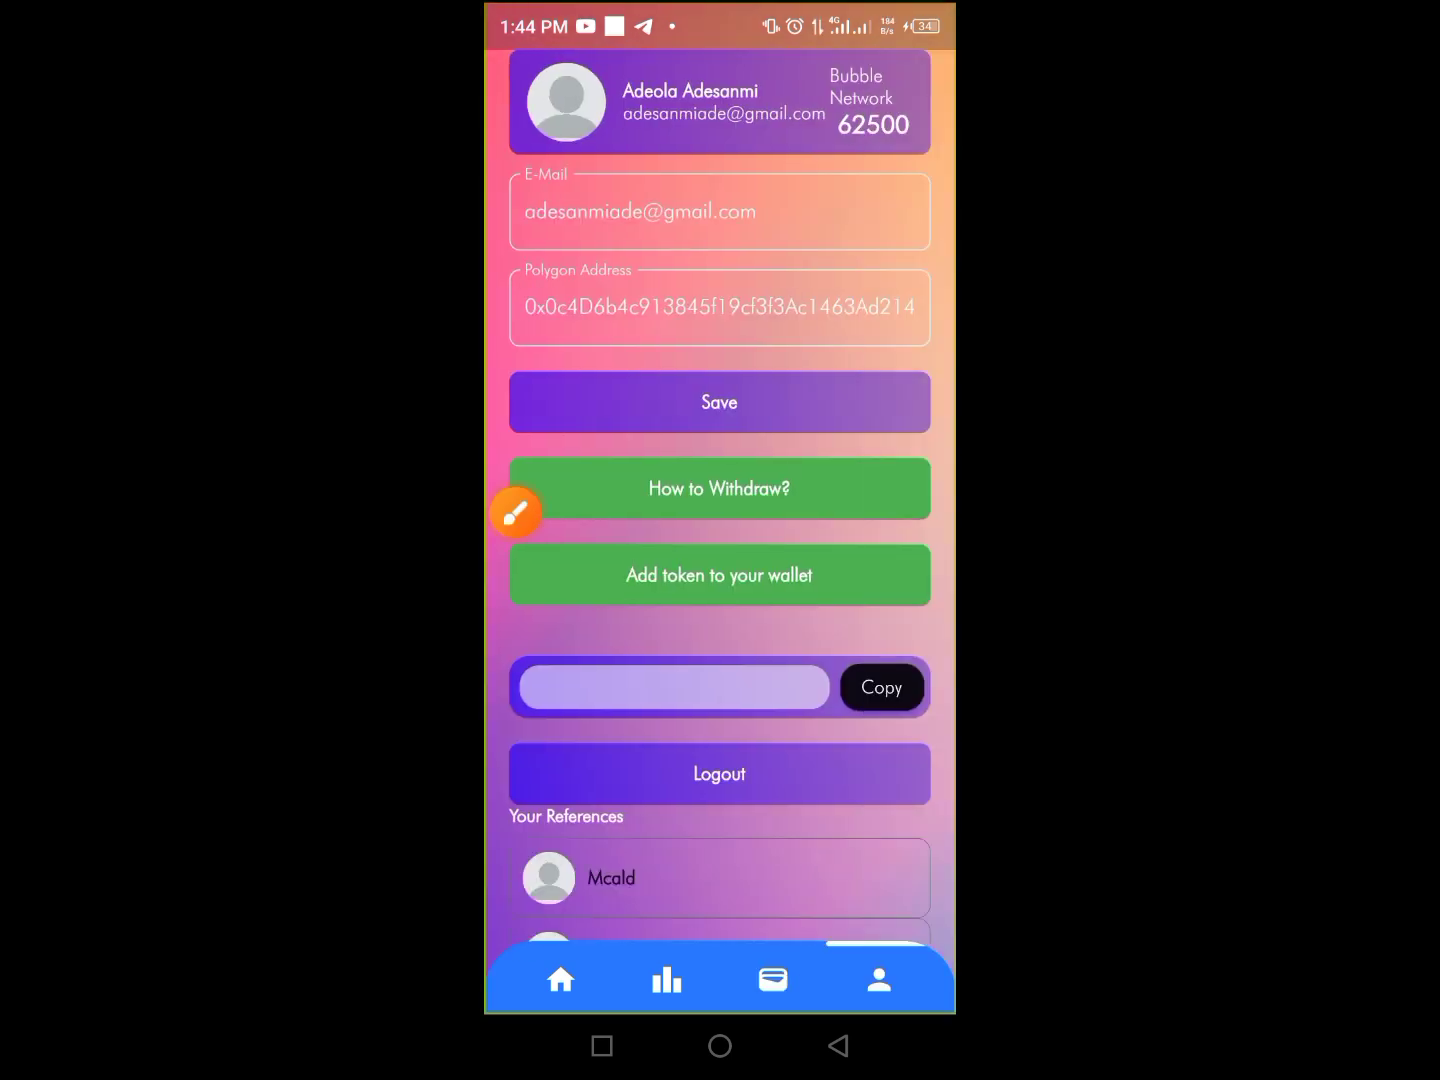
pyautogui.click(560, 979)
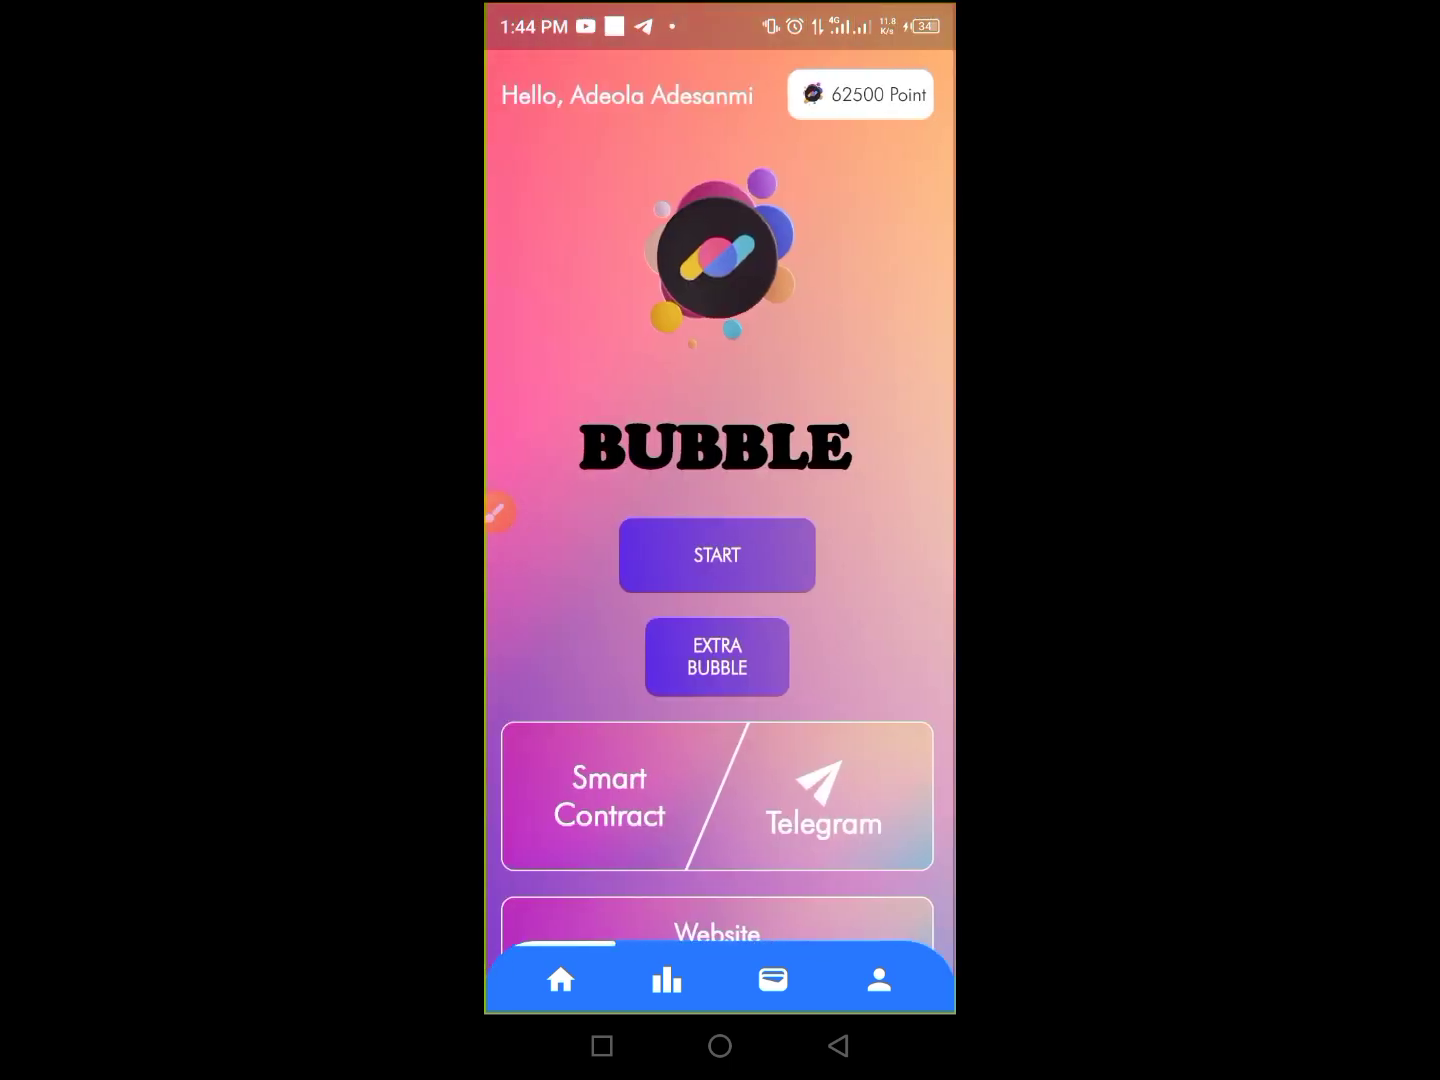